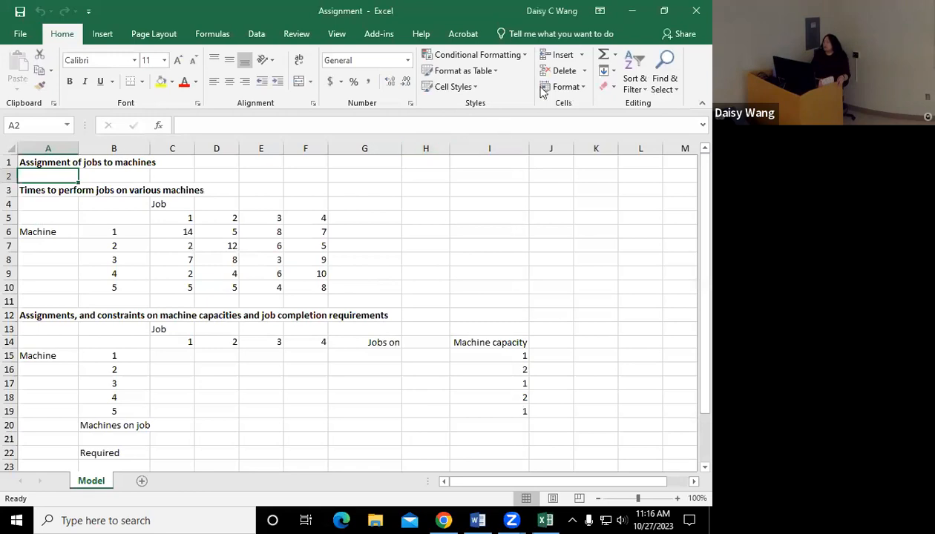
pyautogui.moveTo(540, 304)
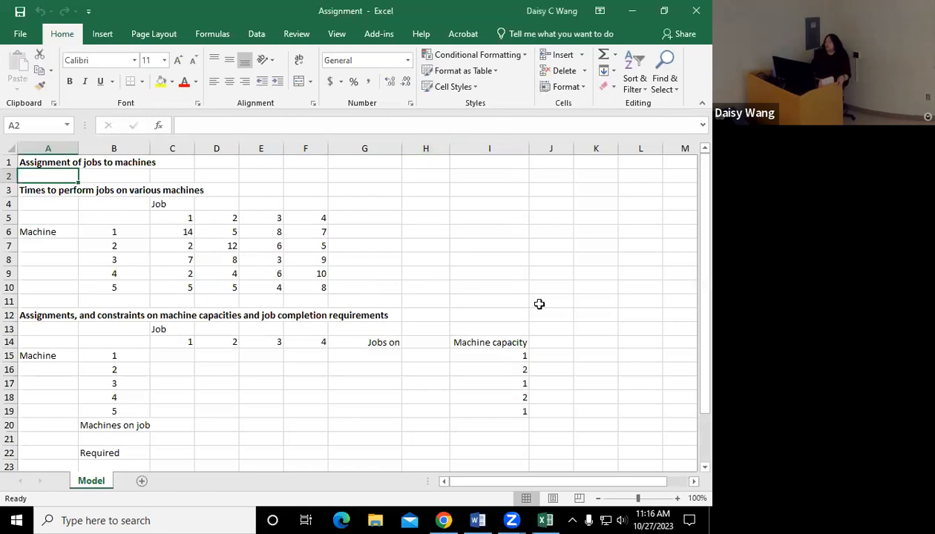
pyautogui.moveTo(614, 241)
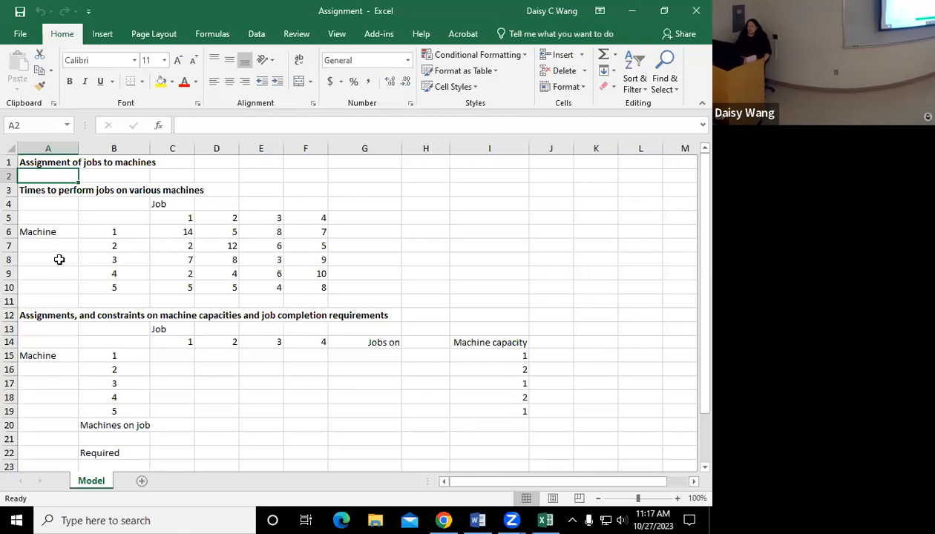
# Shade the job-time values C6:F10 light blue.
pyautogui.moveTo(172, 232); pyautogui.dragTo(172, 273)
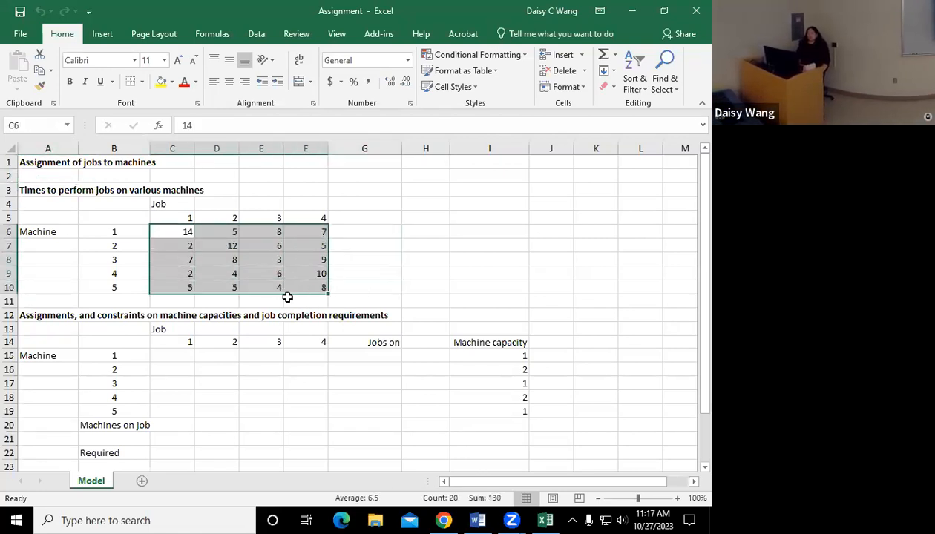
pyautogui.click(171, 81)
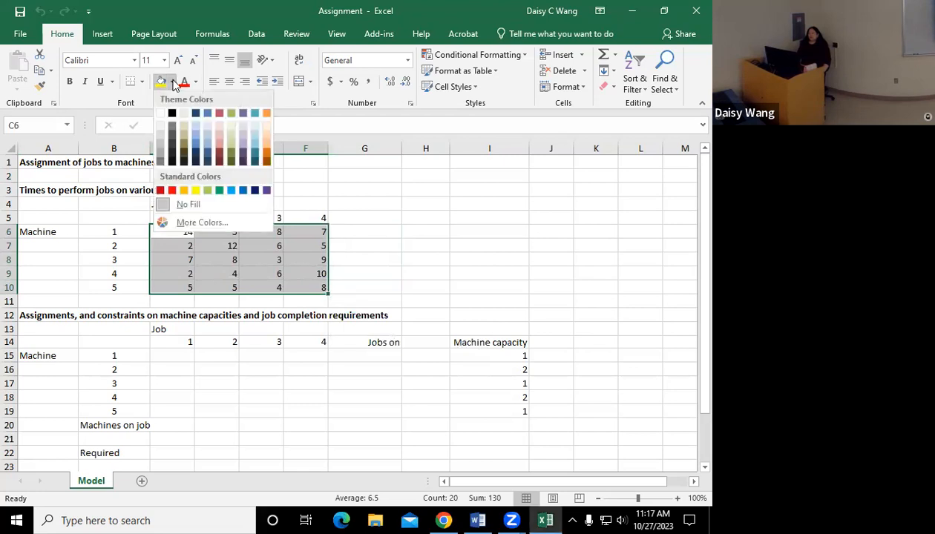
pyautogui.click(305, 395)
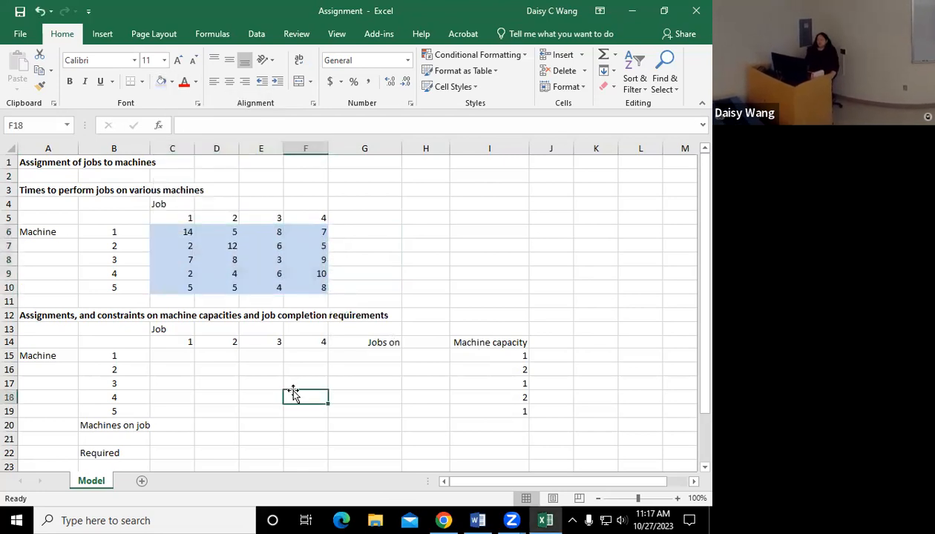
# Select the assignment cells C15:F19.
pyautogui.click(172, 355)
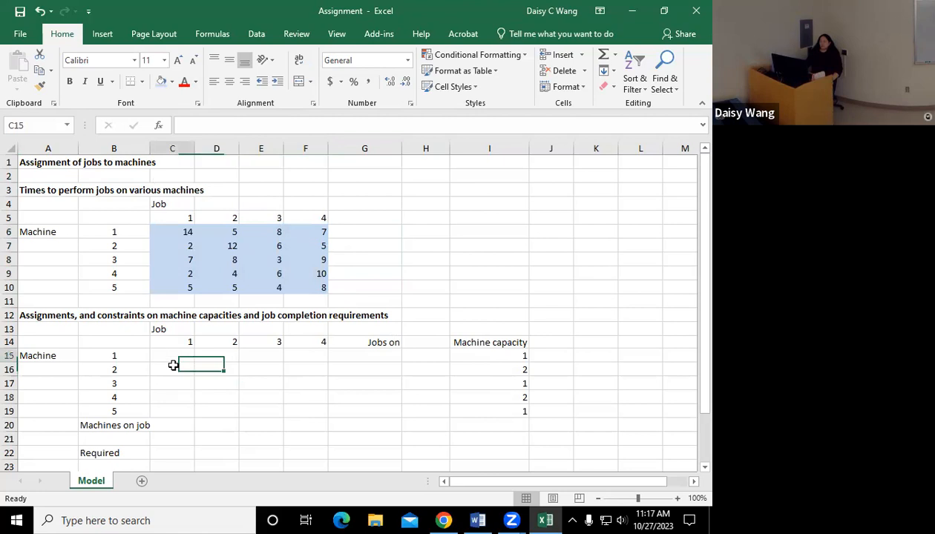
pyautogui.moveTo(172, 355); pyautogui.dragTo(319, 412)
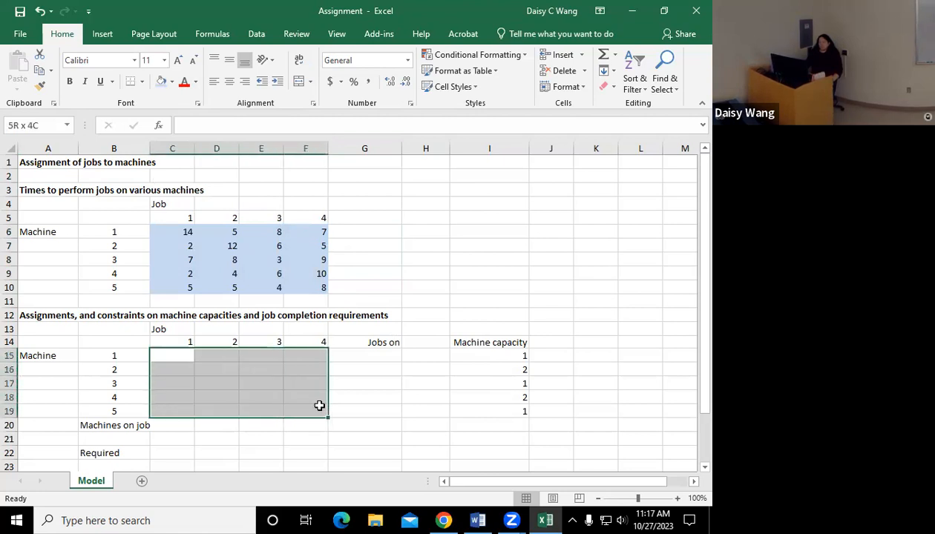
pyautogui.click(173, 356)
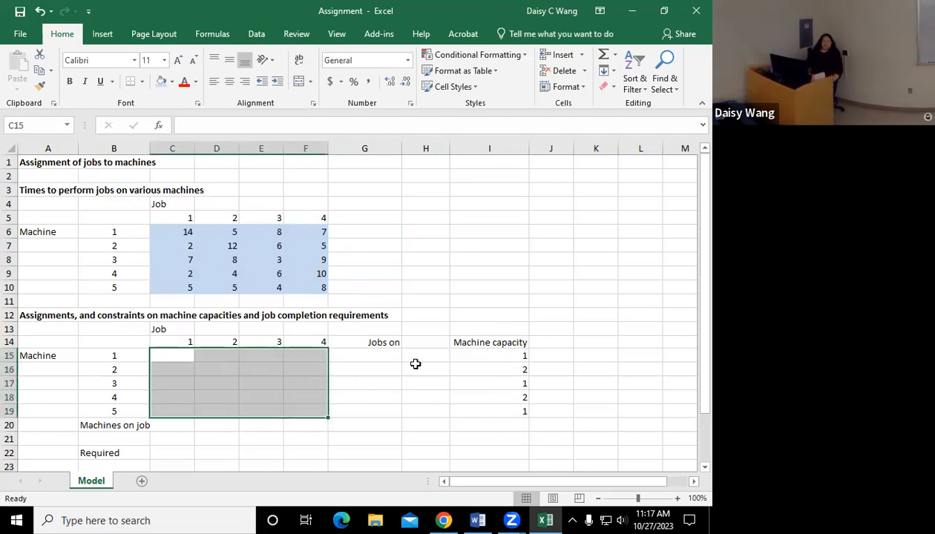
pyautogui.moveTo(412, 353)
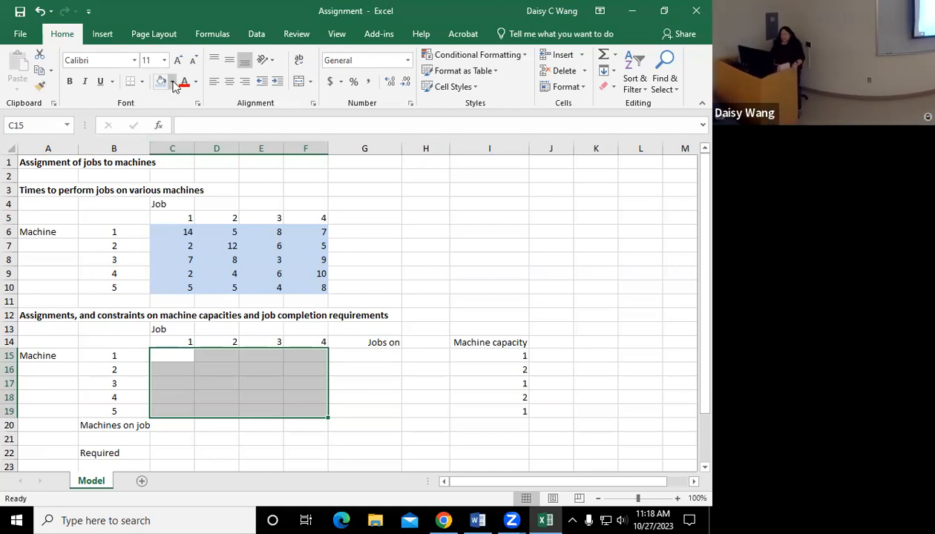
# Fill the assignment cells C15:F19 with light pink.
pyautogui.click(172, 82)
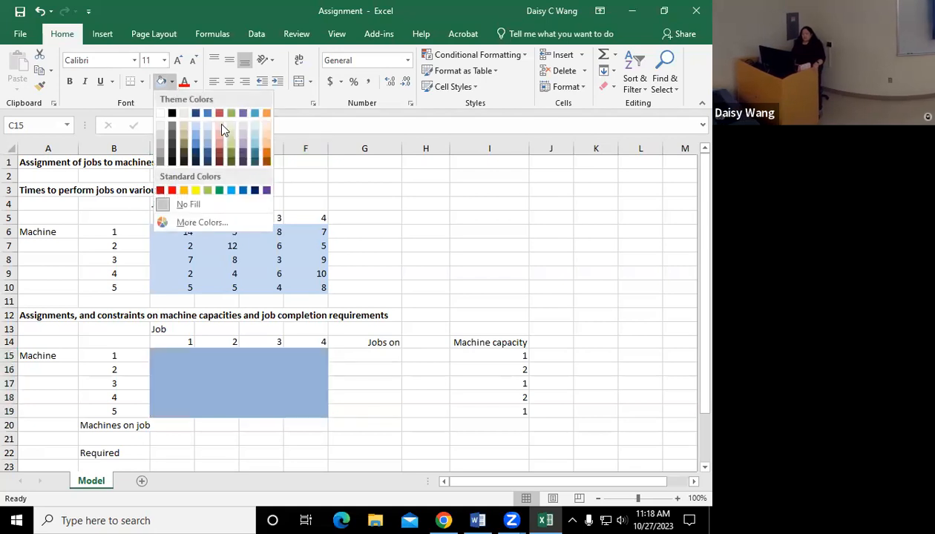
pyautogui.click(189, 204)
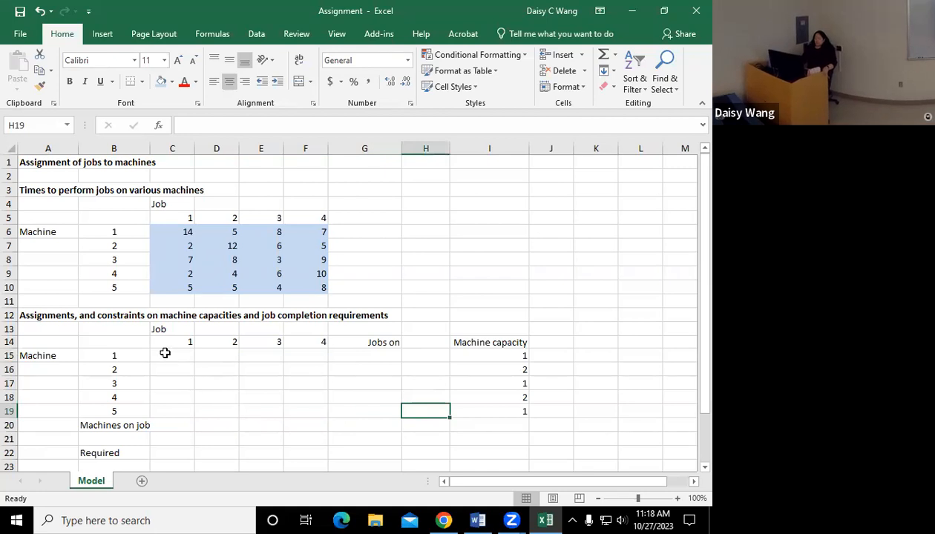
pyautogui.moveTo(172, 356); pyautogui.dragTo(260, 411)
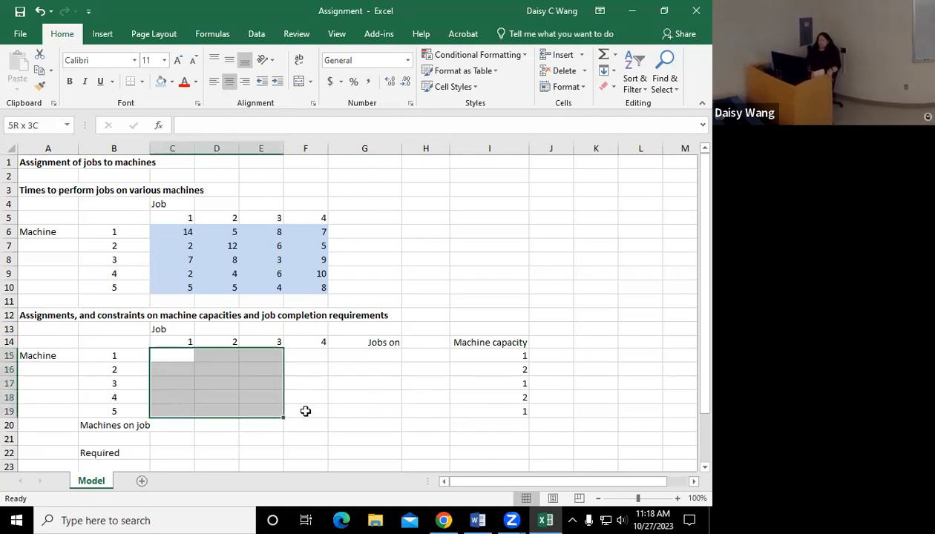
pyautogui.click(173, 82)
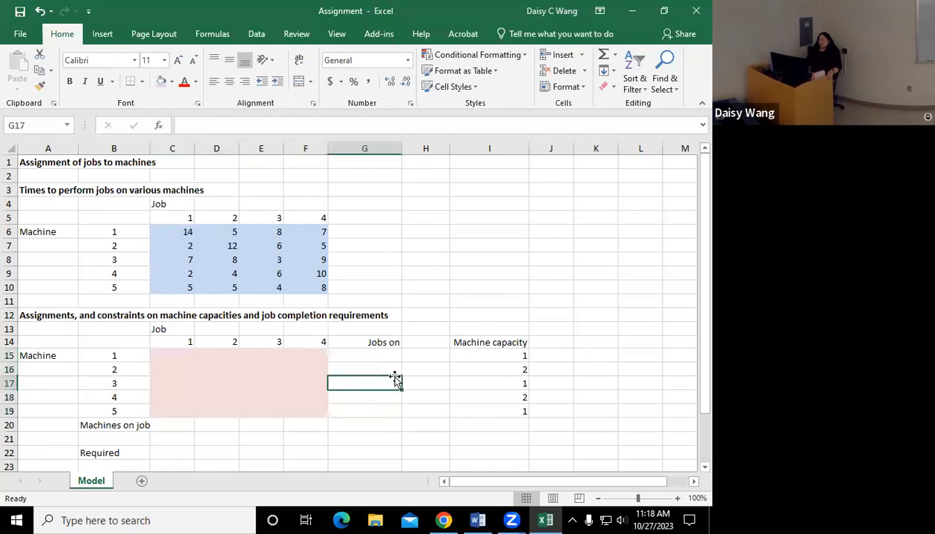
pyautogui.moveTo(419, 434)
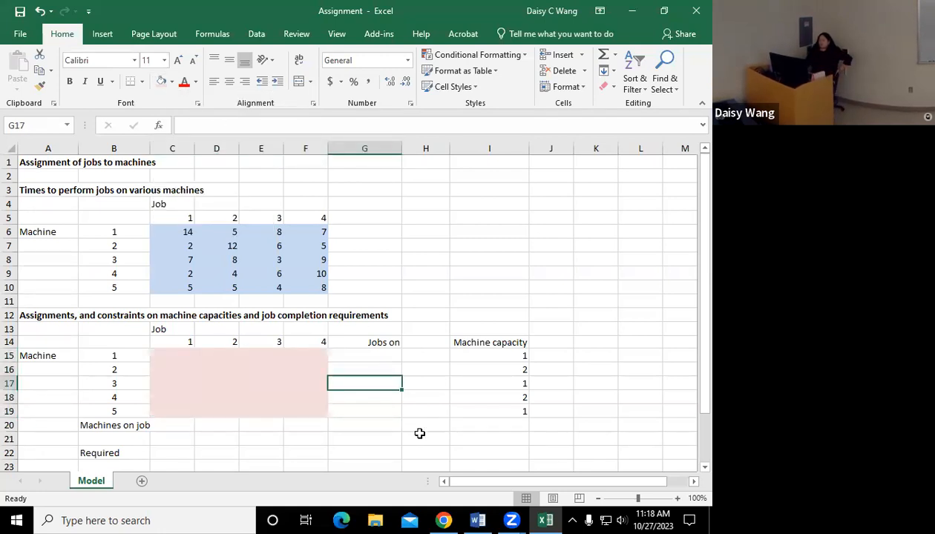
pyautogui.moveTo(425, 426)
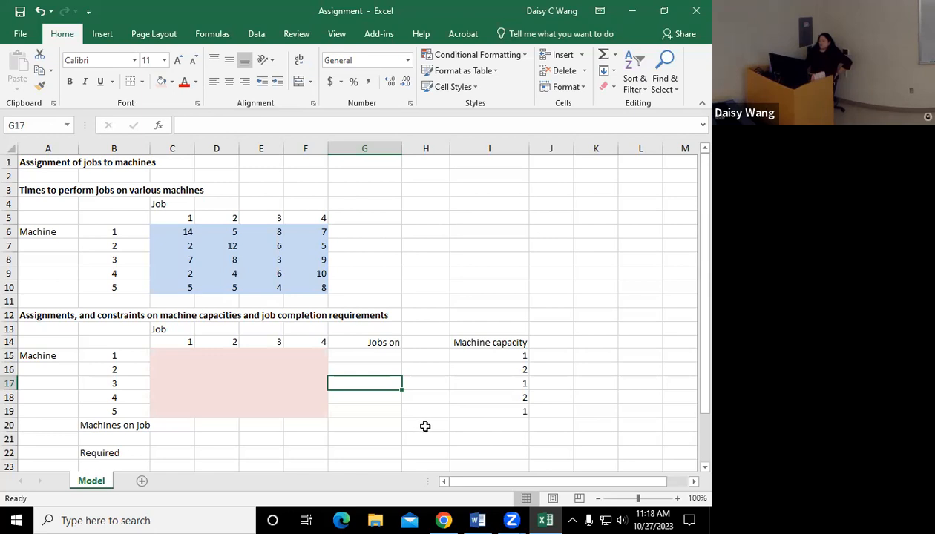
pyautogui.moveTo(490, 389)
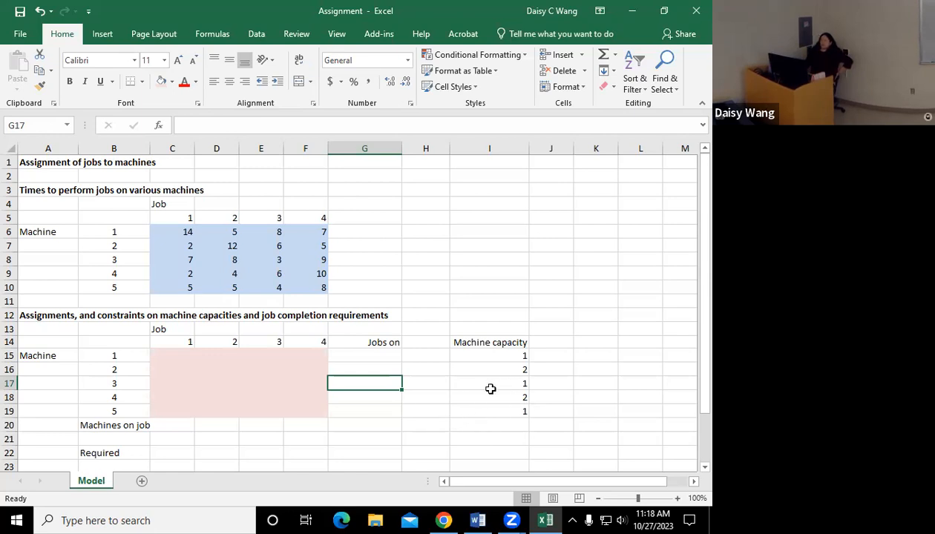
# Check the machine capacity cells and select H15 for the first constraint sign.
pyautogui.moveTo(489, 355); pyautogui.dragTo(489, 411)
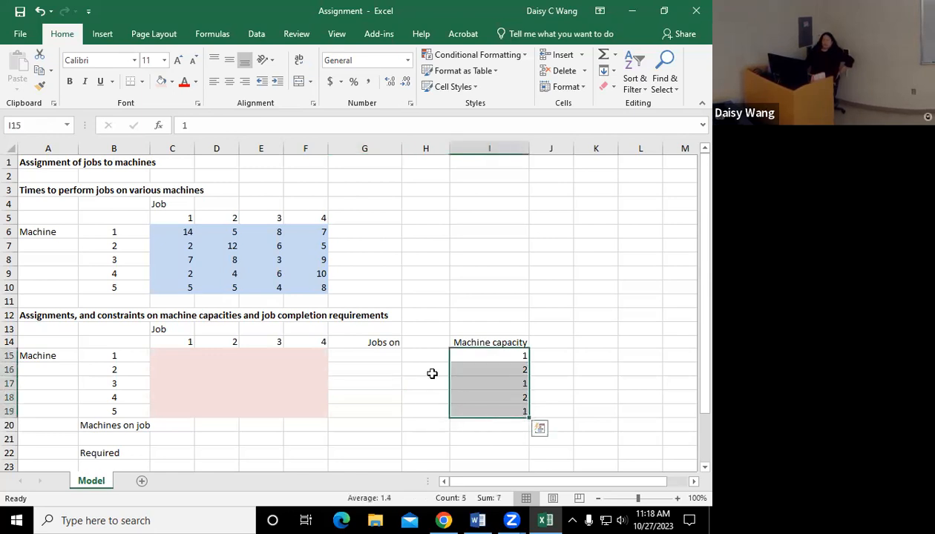
pyautogui.click(425, 356)
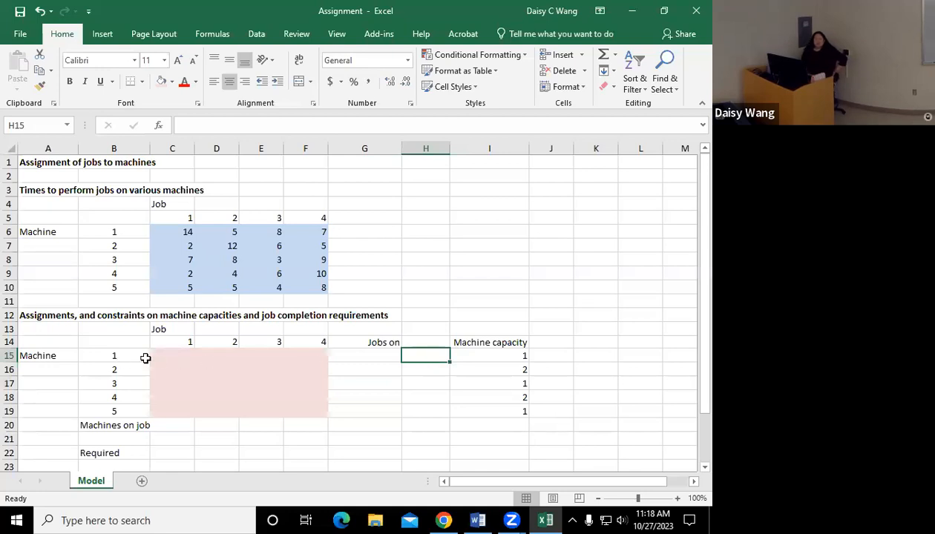
pyautogui.moveTo(132, 367)
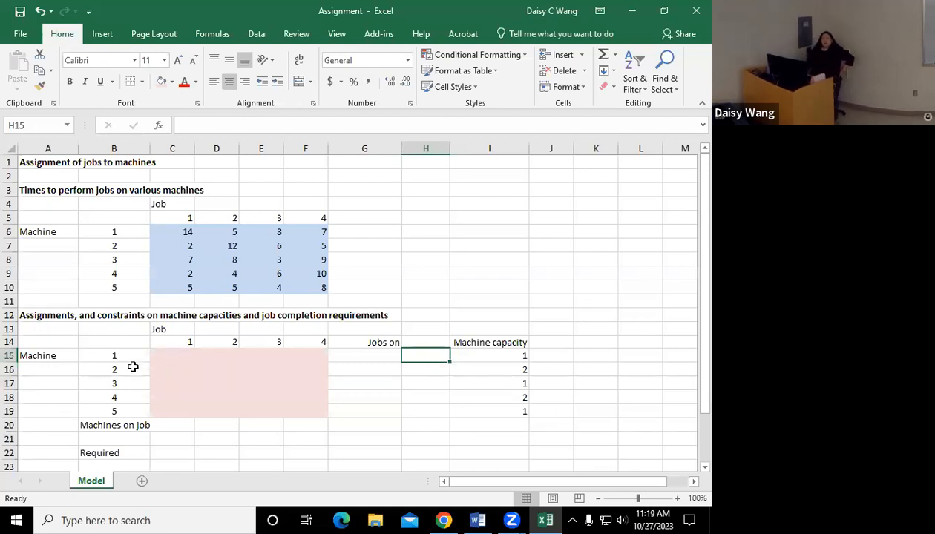
pyautogui.click(172, 356)
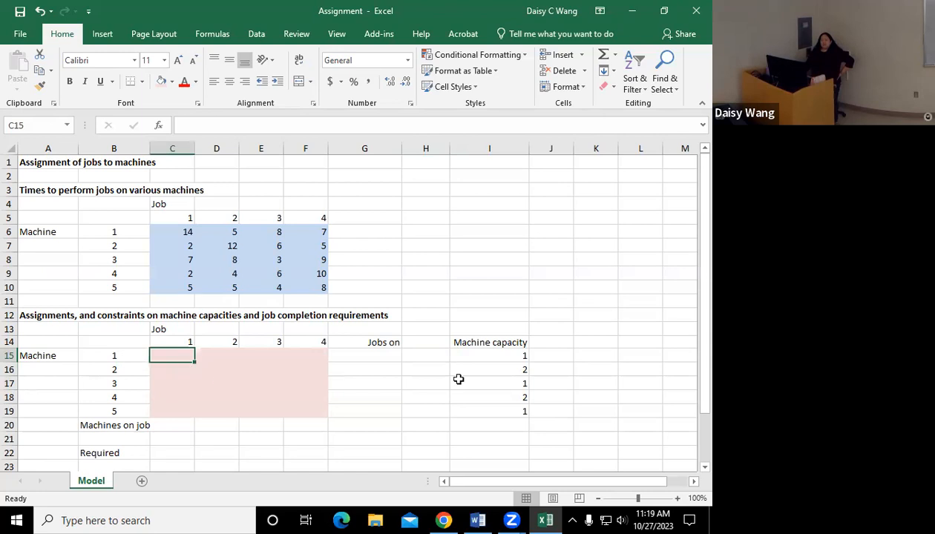
pyautogui.click(489, 355)
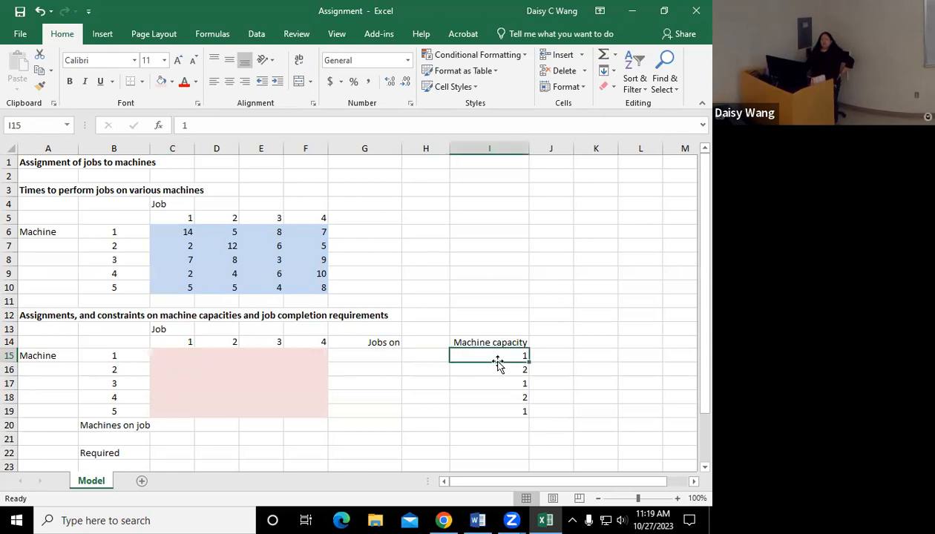
pyautogui.moveTo(494, 366)
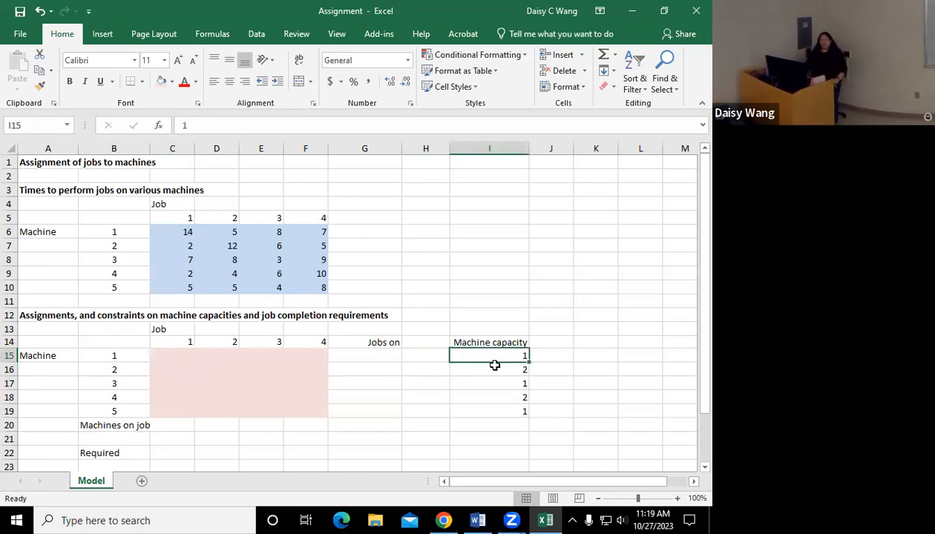
pyautogui.click(425, 355)
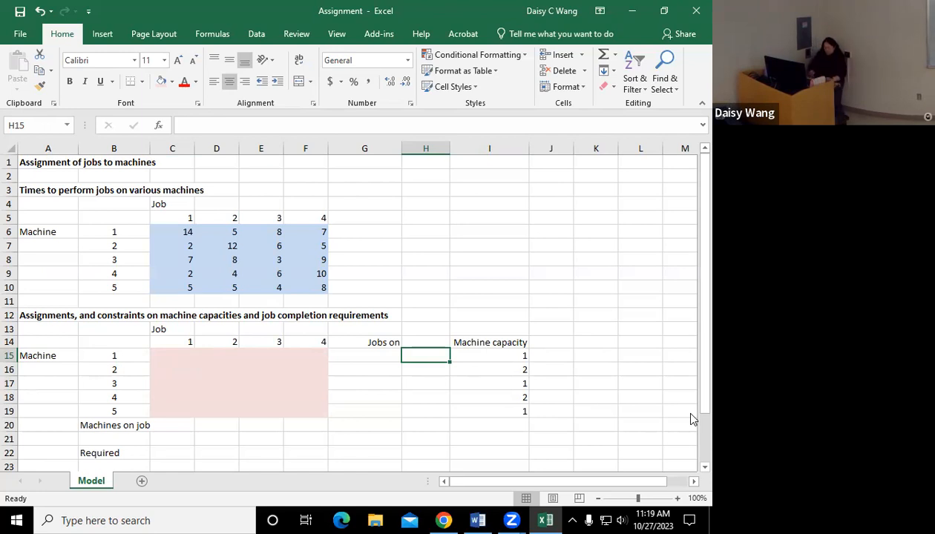
# Enter a '<=' sign in H15 and copy it down to H19.
pyautogui.write('<+_')
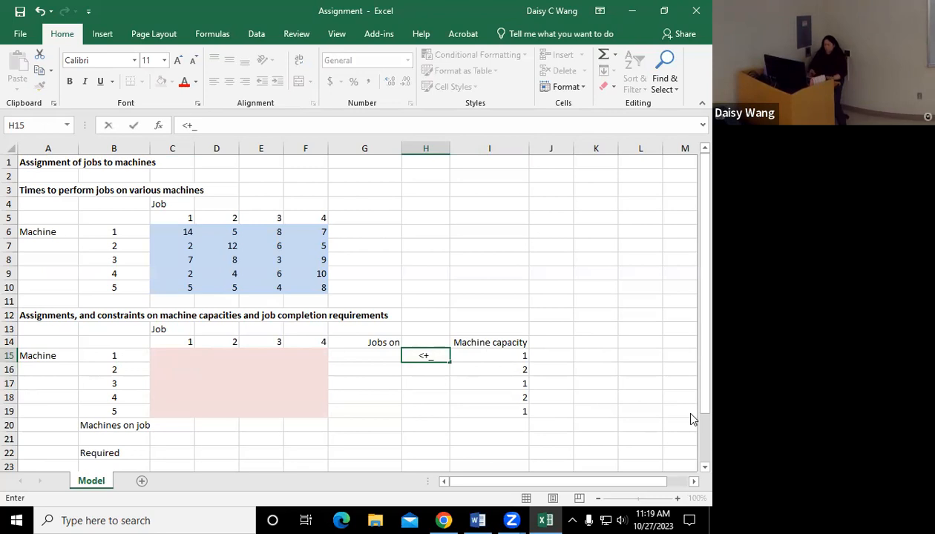
pyautogui.write('=')
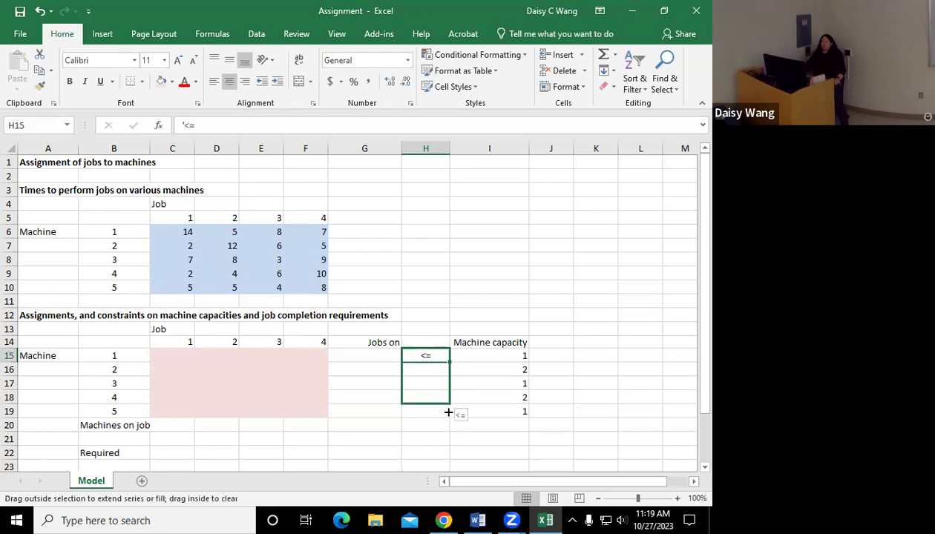
pyautogui.moveTo(449, 359); pyautogui.dragTo(448, 412)
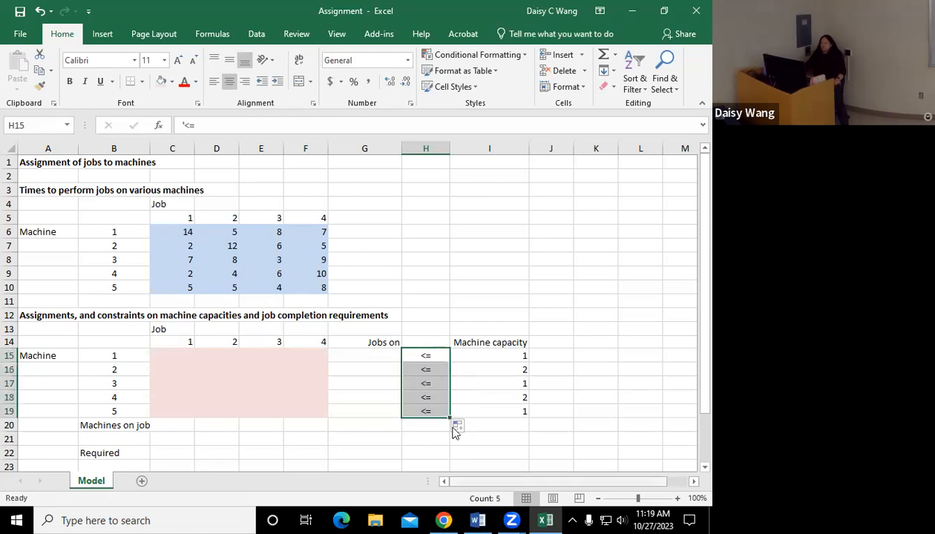
pyautogui.click(423, 454)
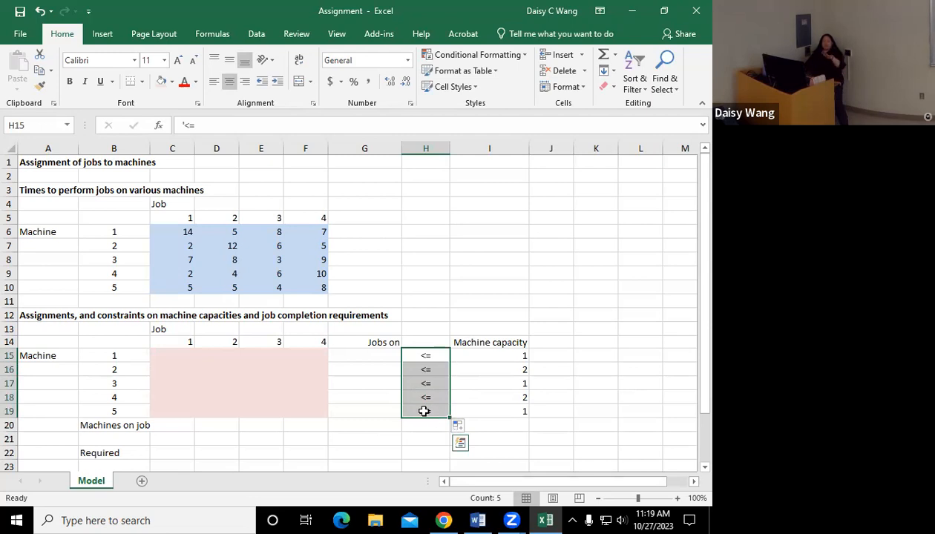
pyautogui.moveTo(378, 357)
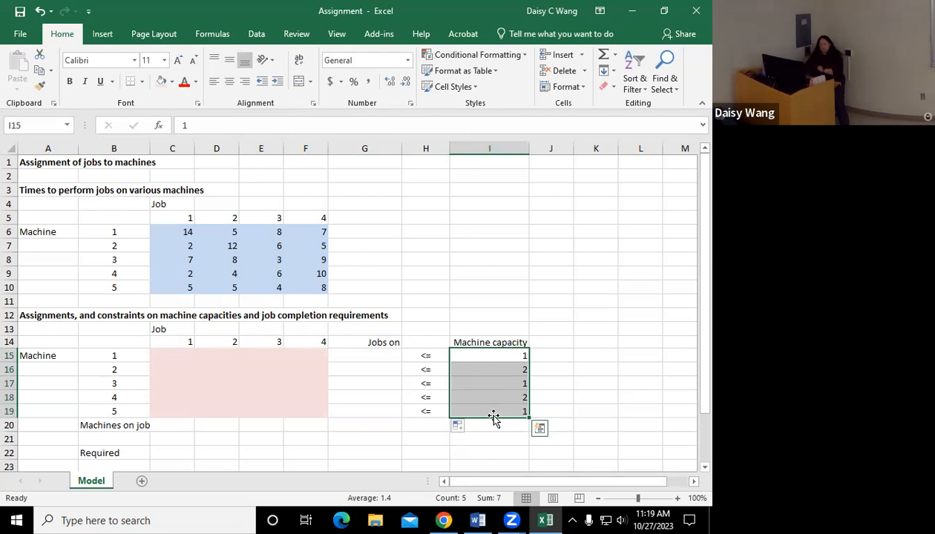
pyautogui.moveTo(452, 375)
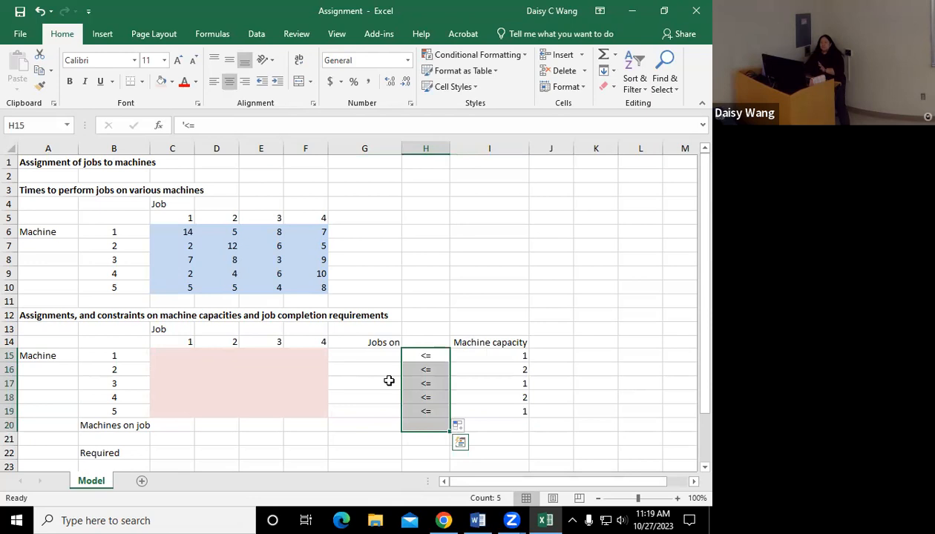
pyautogui.moveTo(522, 395)
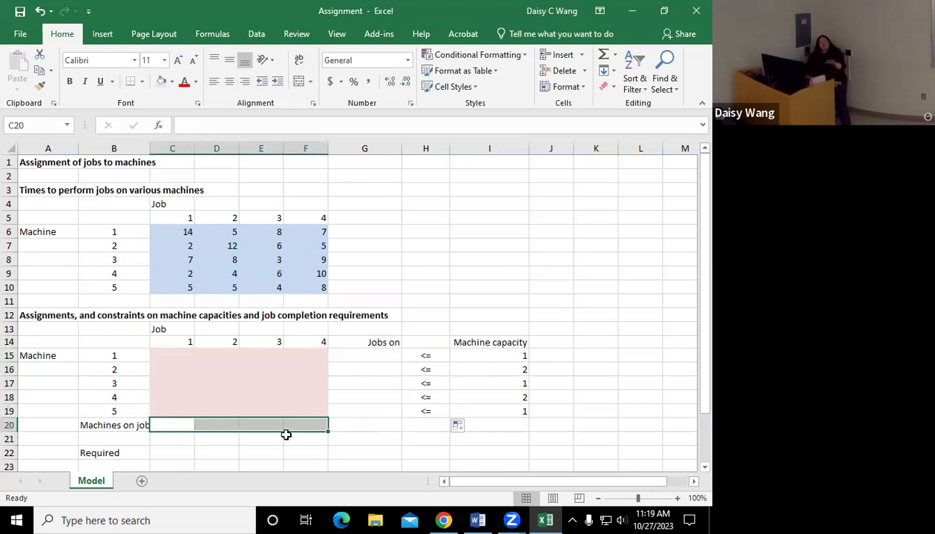
# Put an '=' sign in C21 and copy it across to F21.
pyautogui.click(171, 439)
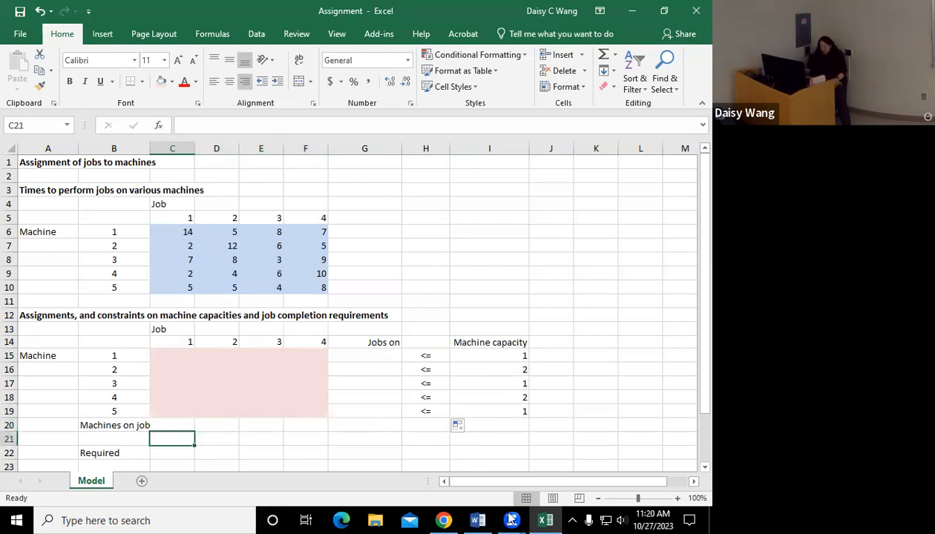
pyautogui.write('=D21')
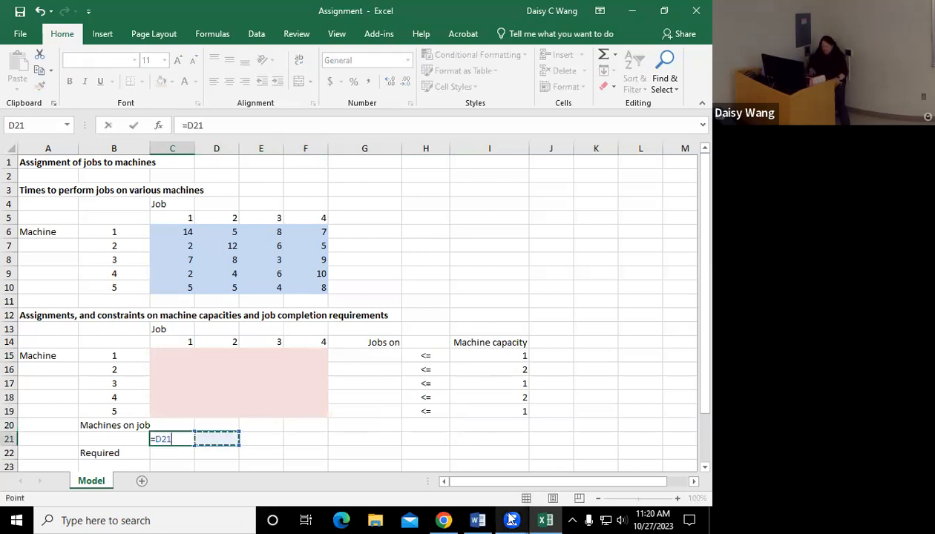
pyautogui.press('Escape')
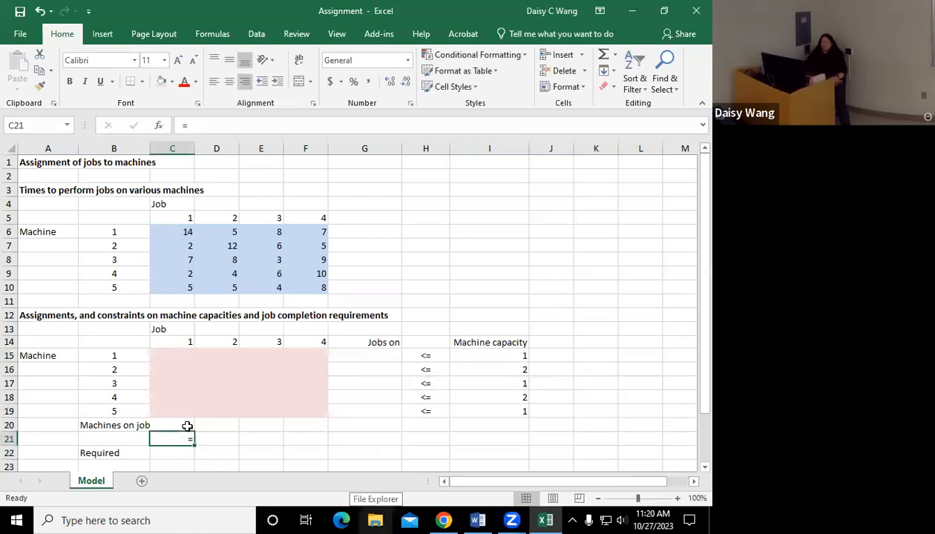
pyautogui.moveTo(172, 438); pyautogui.dragTo(305, 438)
pyautogui.write('1')
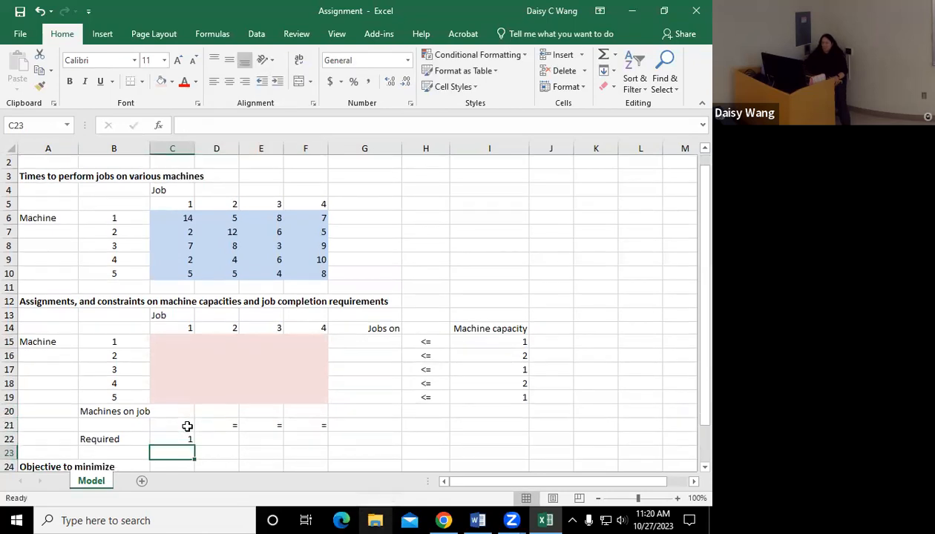
# Add Required values of 1 for jobs 1–4 and review the constraint rows.
pyautogui.click(178, 439)
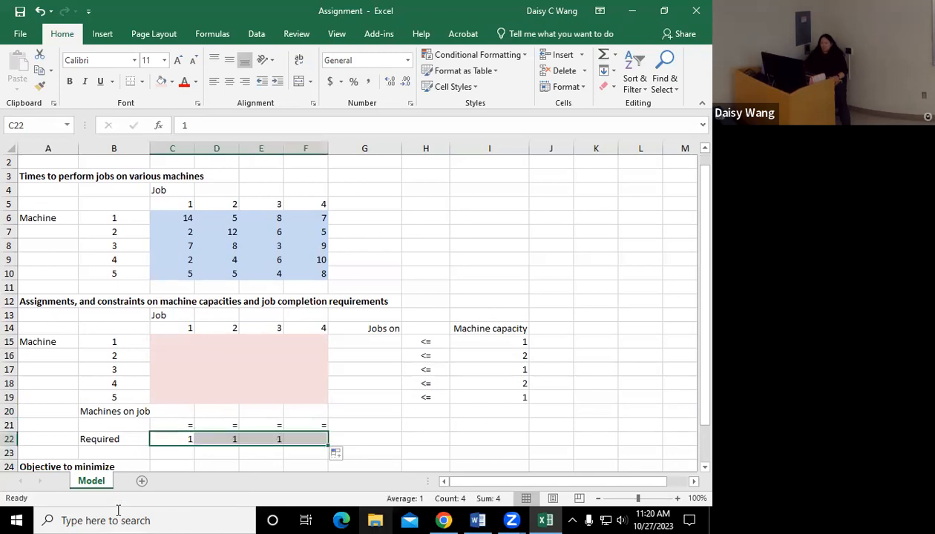
pyautogui.click(426, 438)
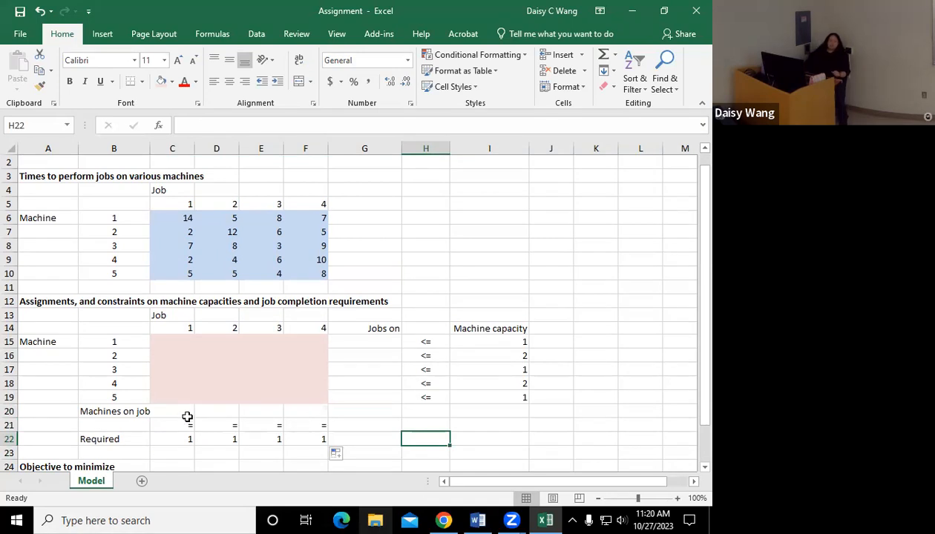
pyautogui.moveTo(172, 411); pyautogui.dragTo(305, 438)
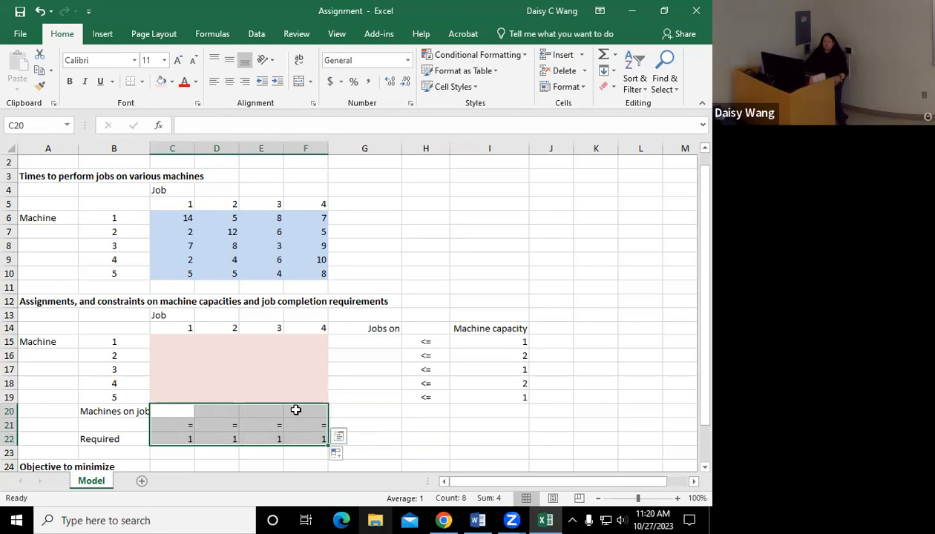
pyautogui.moveTo(304, 411)
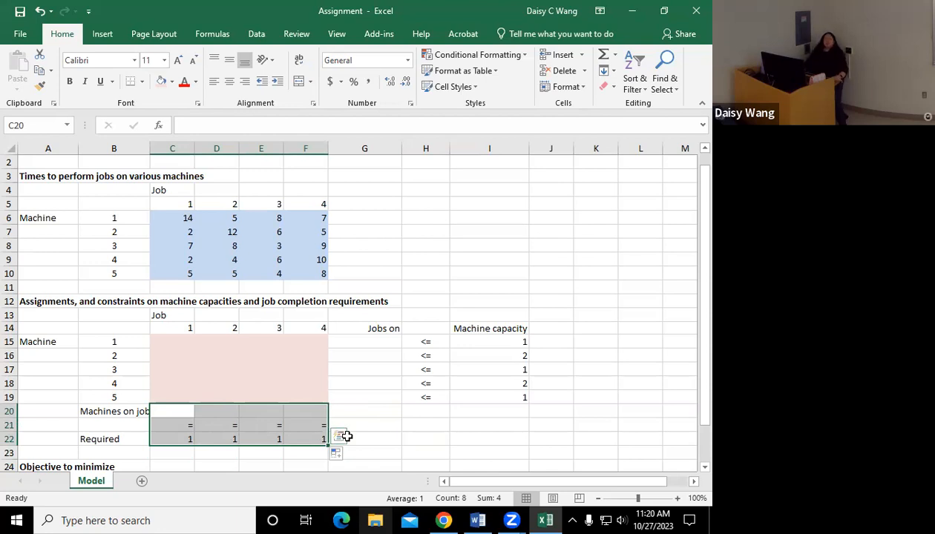
pyautogui.moveTo(551, 365)
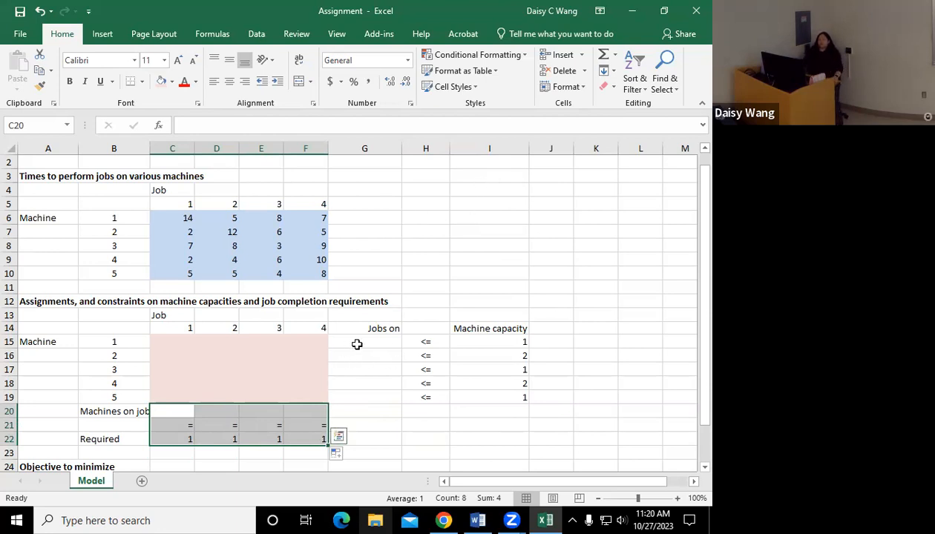
pyautogui.click(365, 341)
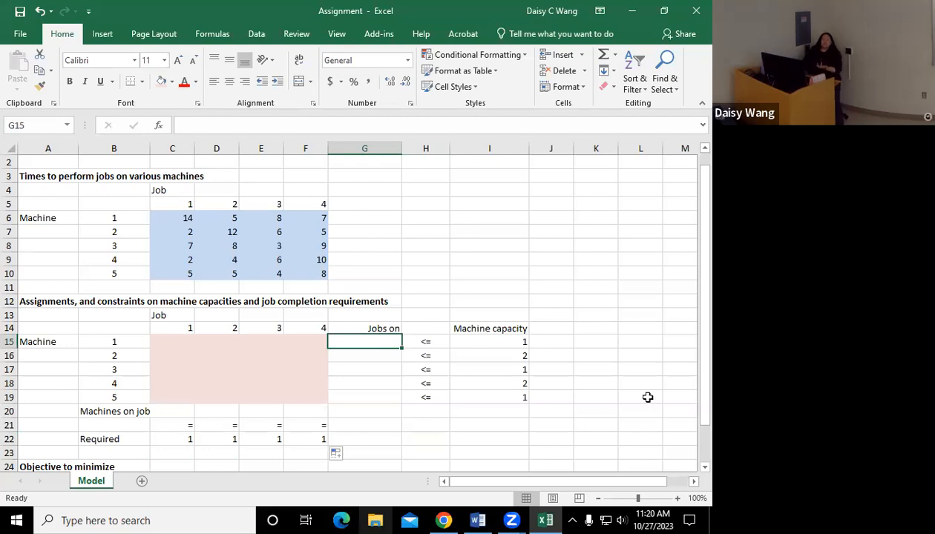
pyautogui.moveTo(690, 516)
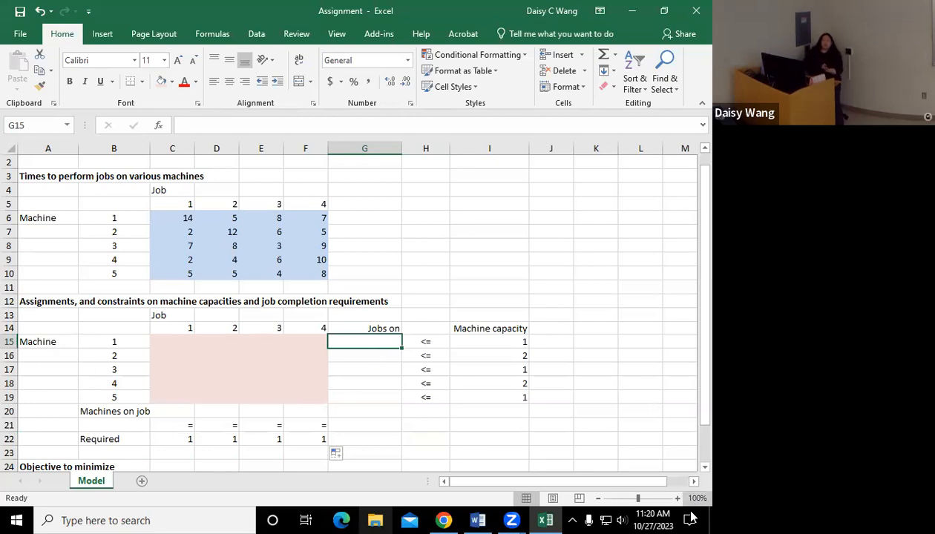
# Enter =SUM(C15:F15) in G15 and copy it down to G19.
pyautogui.write('=')
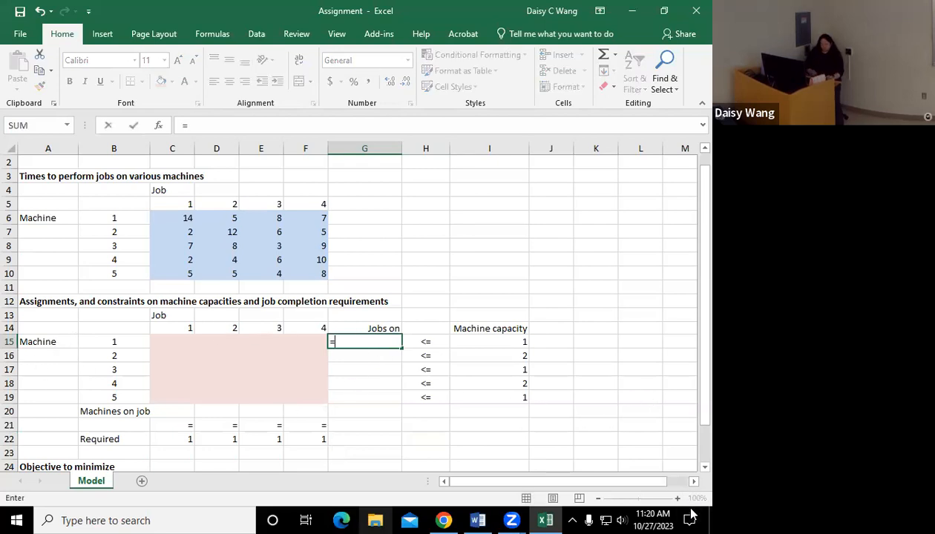
pyautogui.write('sum(')
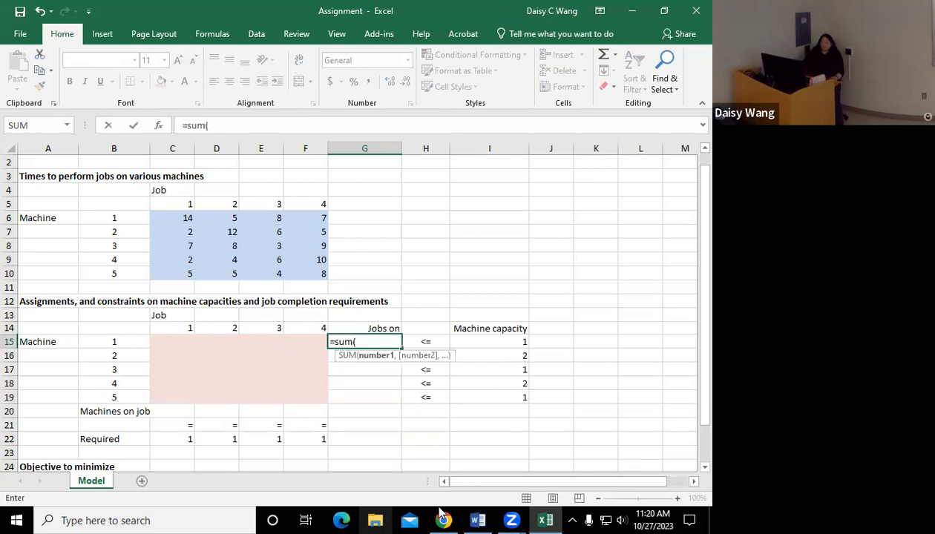
pyautogui.moveTo(172, 342); pyautogui.dragTo(305, 342)
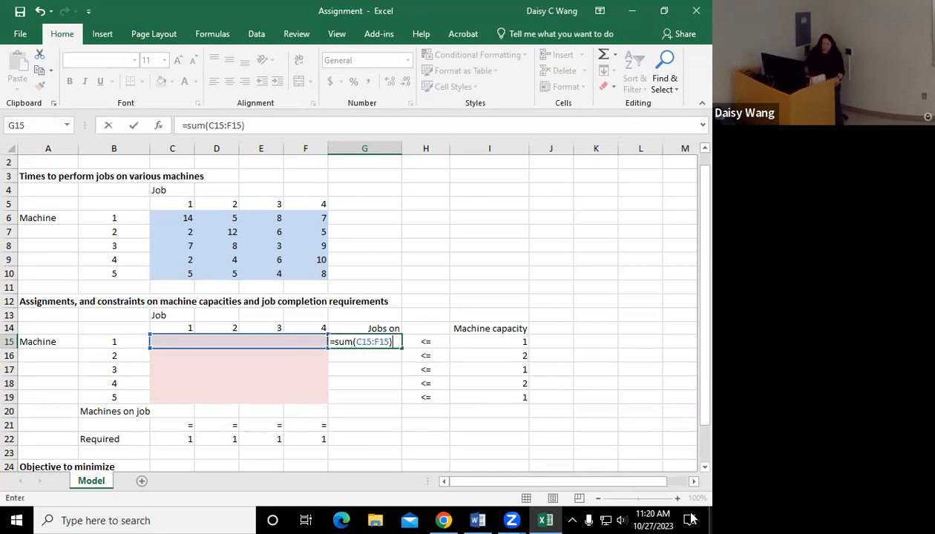
pyautogui.press('Enter')
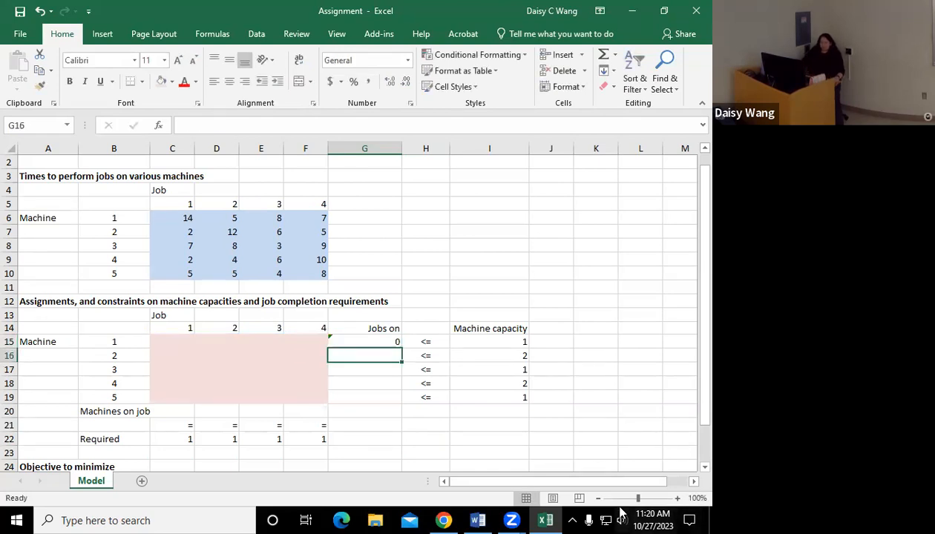
pyautogui.click(364, 341)
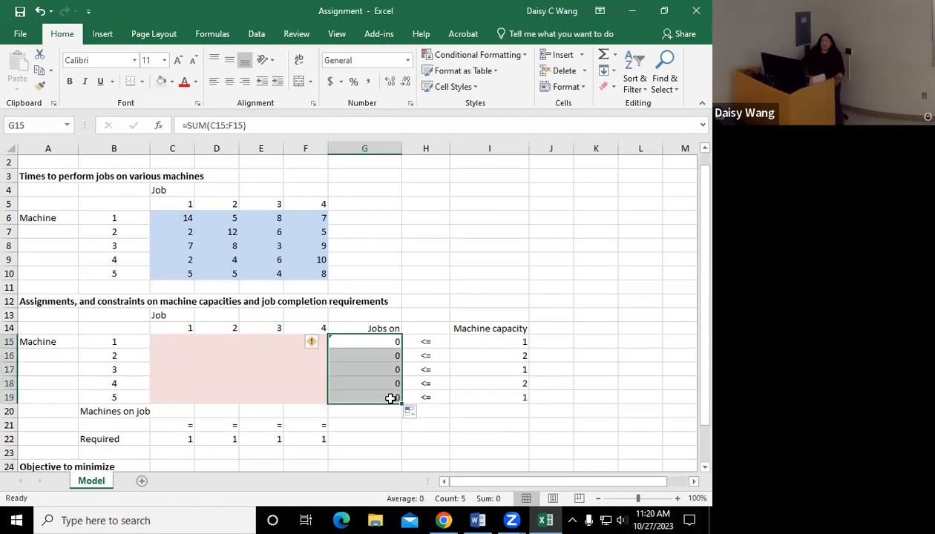
pyautogui.doubleClick(365, 397)
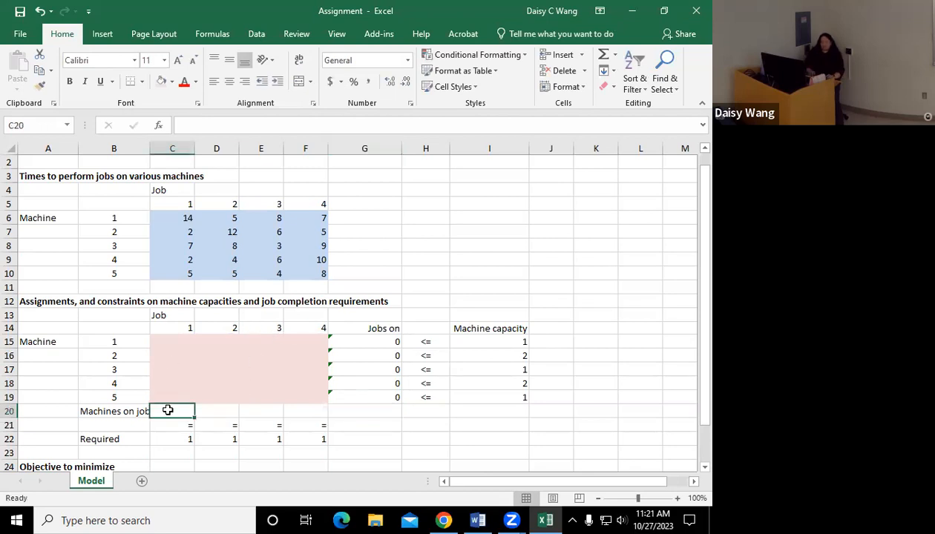
# Enter =SUM(C15:C19) in C20 and fill it across to F20.
pyautogui.write('=')
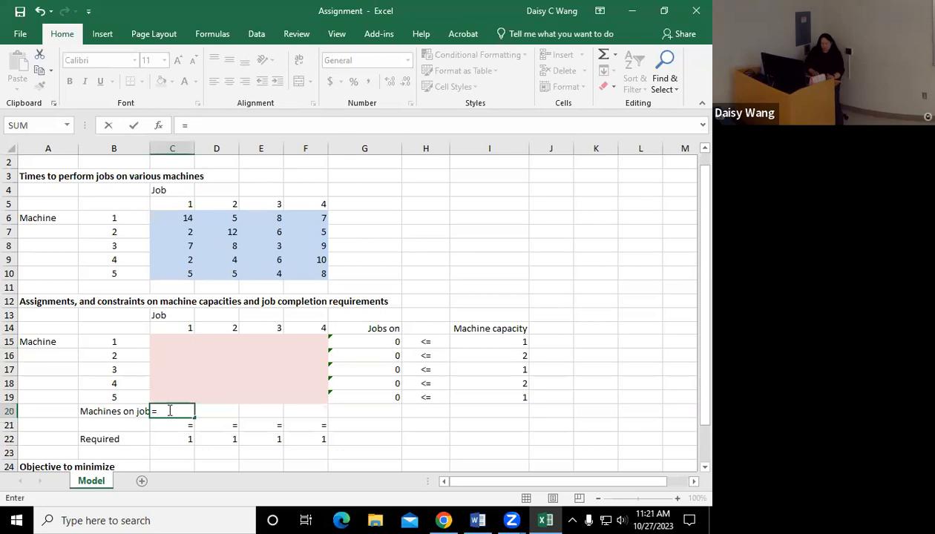
pyautogui.write('=sum(C15:C19')
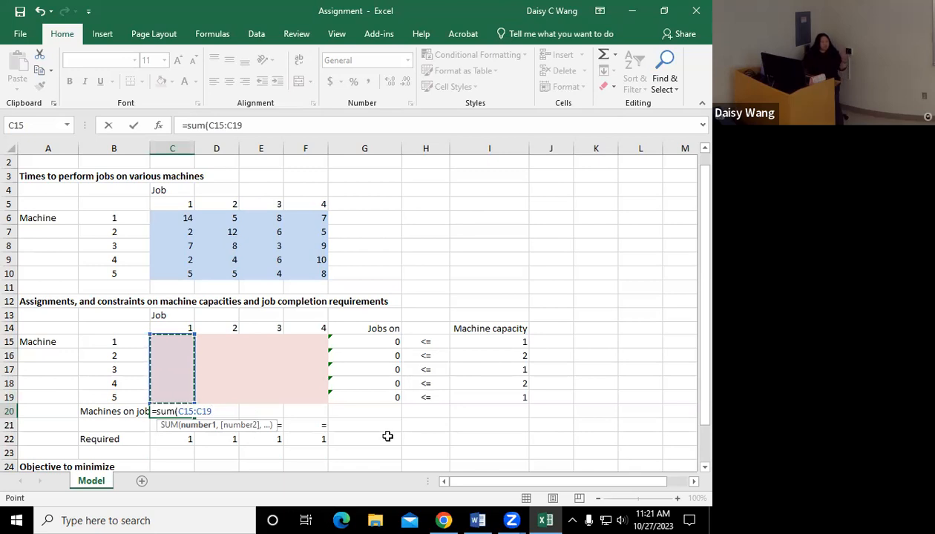
pyautogui.moveTo(436, 436)
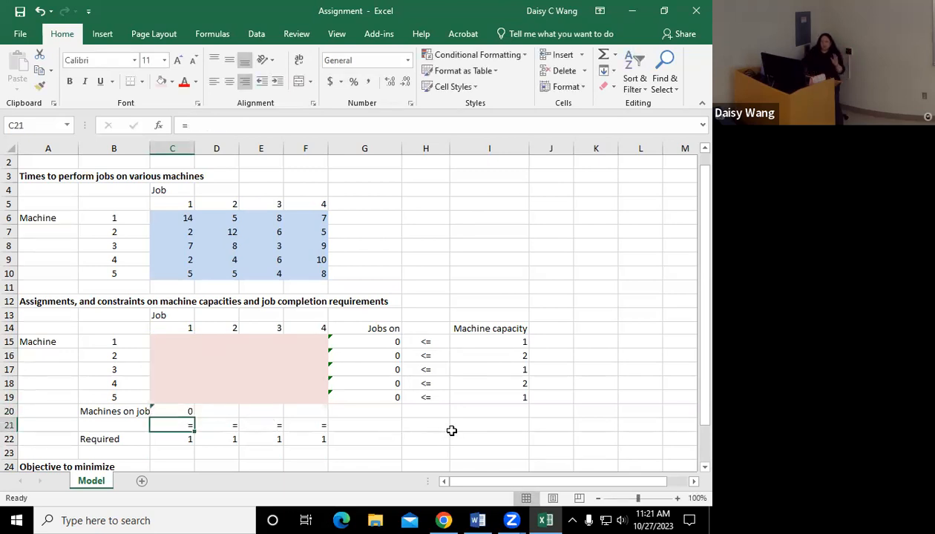
pyautogui.click(172, 411)
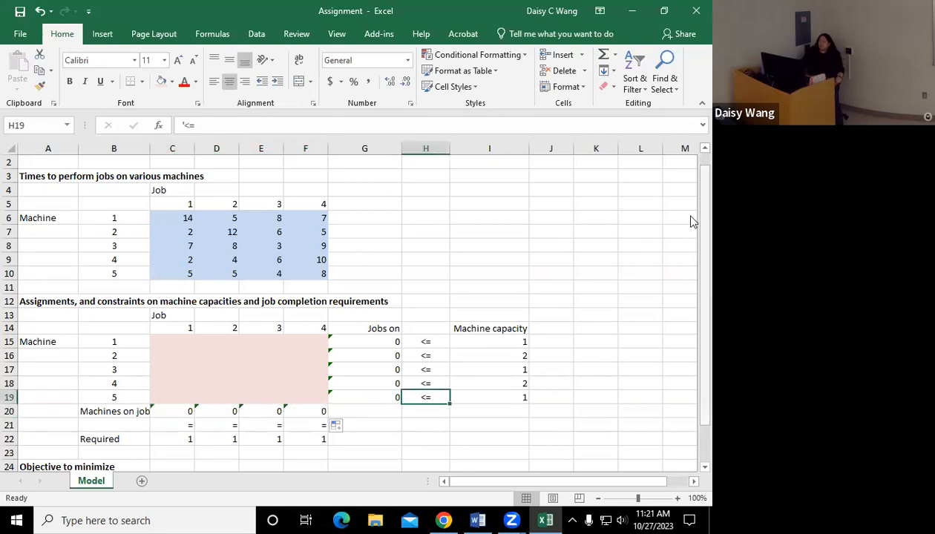
pyautogui.scroll(-3)
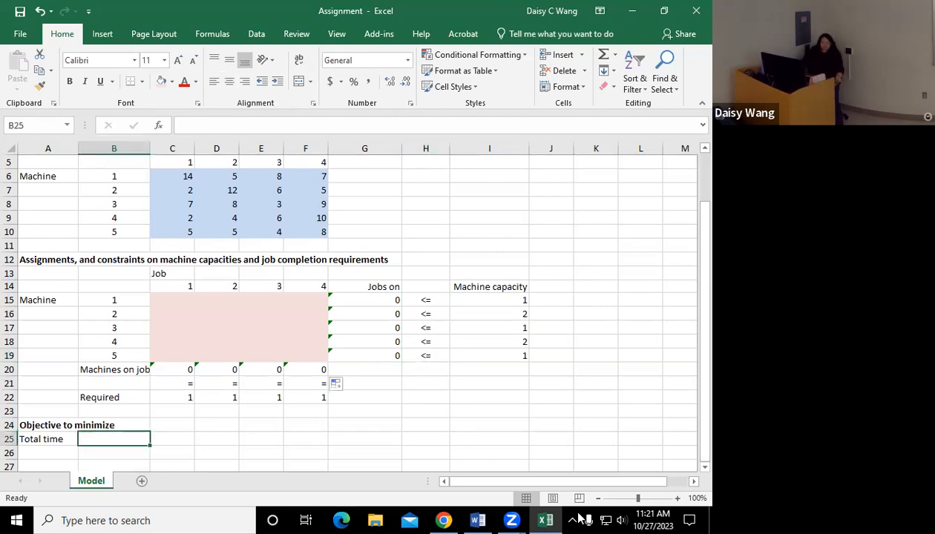
pyautogui.moveTo(180, 176)
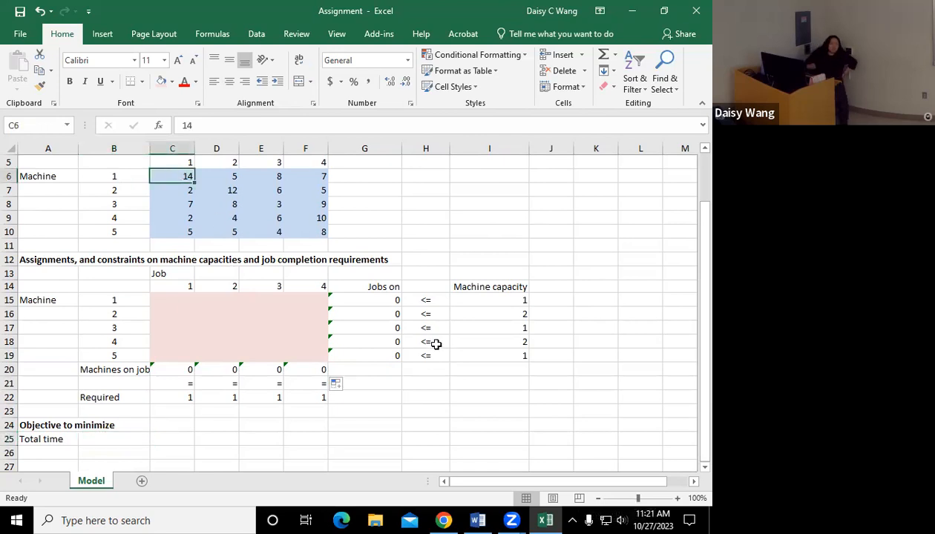
pyautogui.moveTo(534, 222)
pyautogui.write('=')
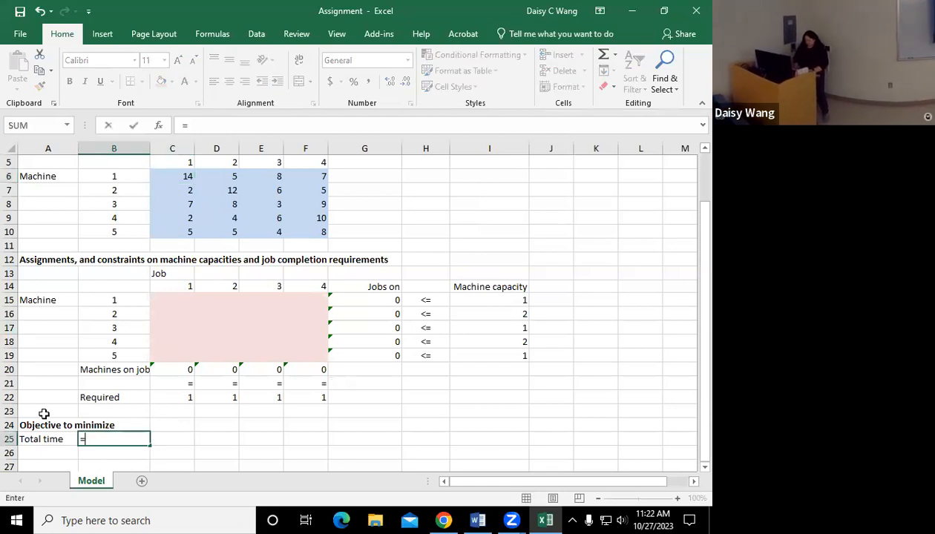
# Enter =SUMPRODUCT(C6:F10,C15:F19) in B25 as the Total time objective.
pyautogui.write('sumproduct(')
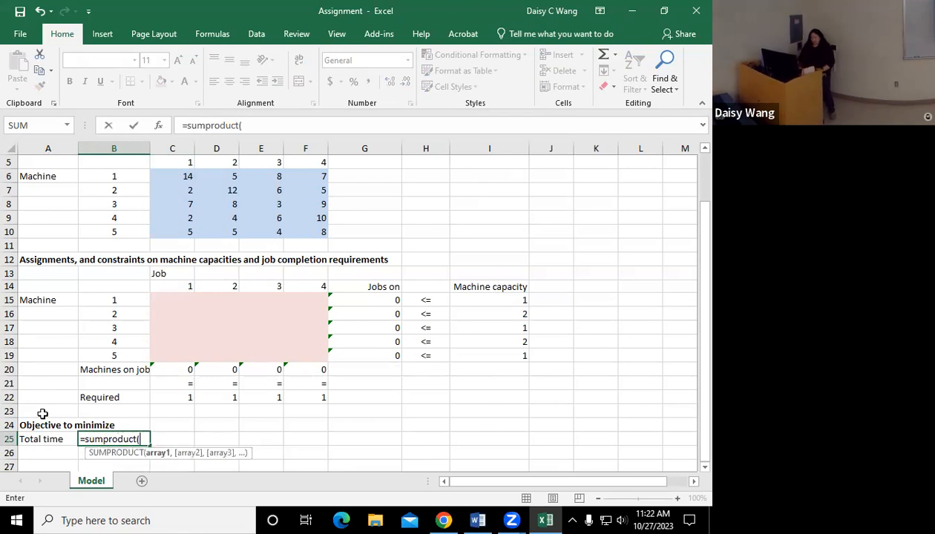
pyautogui.moveTo(173, 176); pyautogui.dragTo(172, 231)
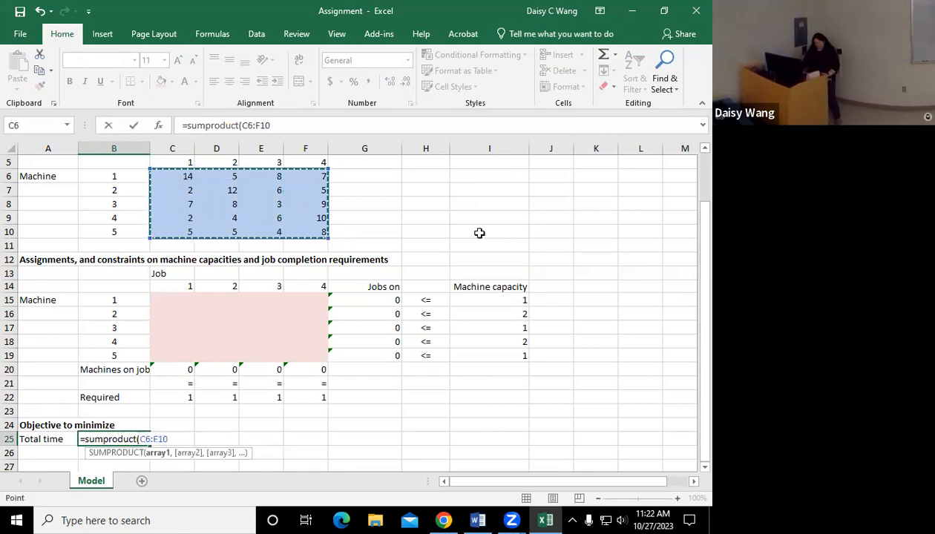
pyautogui.moveTo(172, 300); pyautogui.dragTo(305, 355)
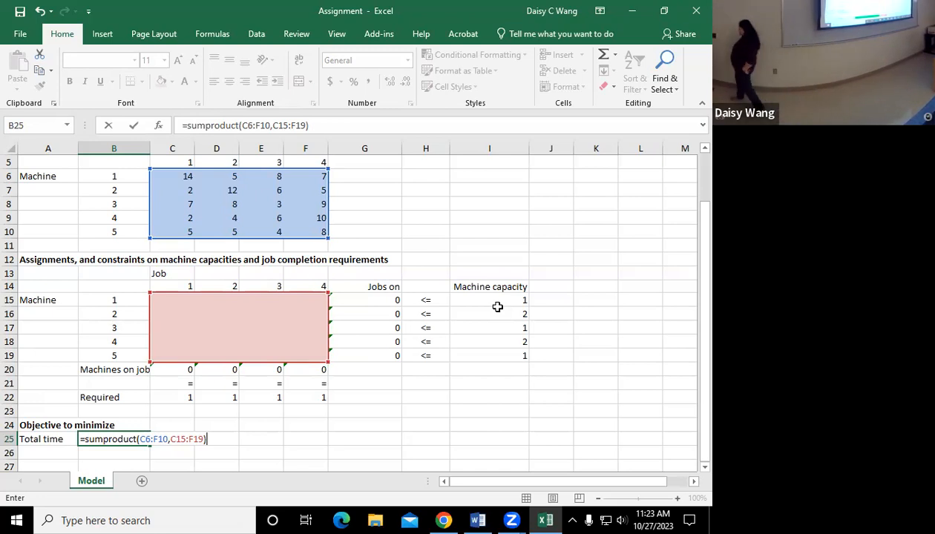
pyautogui.press('Enter')
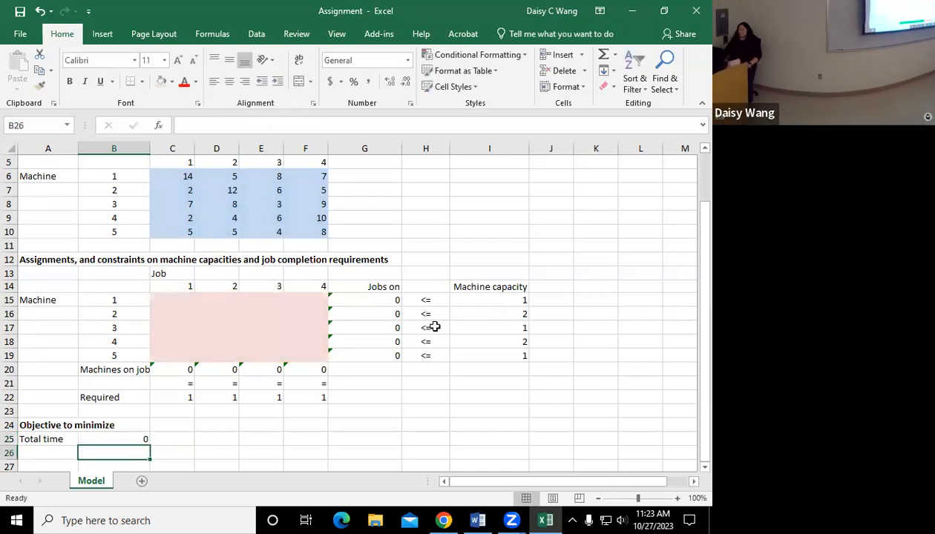
pyautogui.click(111, 439)
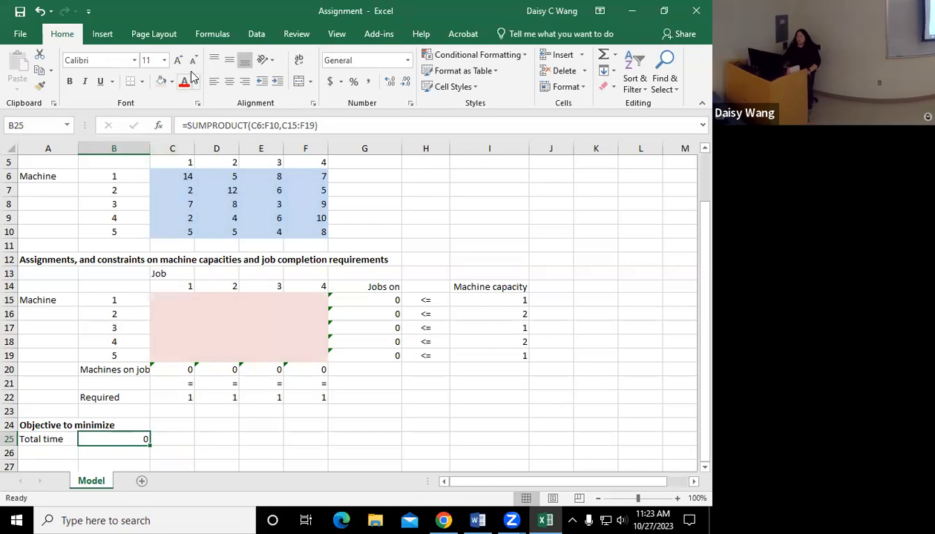
# Shade B25 yellow, then bring up Solver from the Data tab.
pyautogui.click(169, 81)
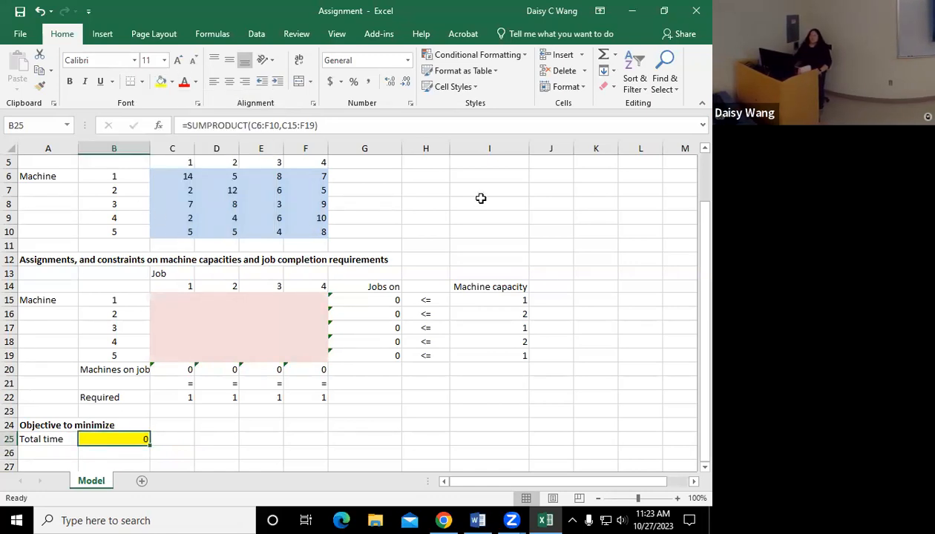
pyautogui.moveTo(619, 175)
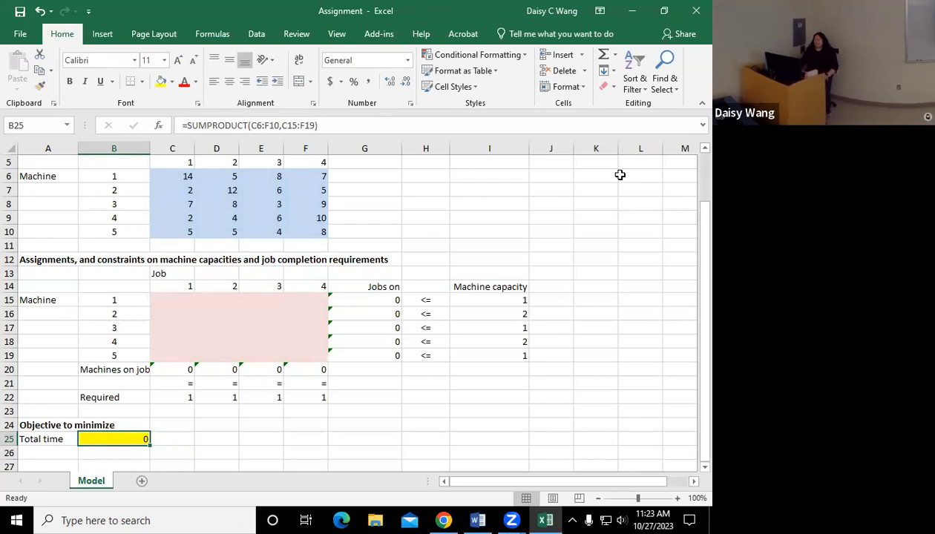
pyautogui.moveTo(496, 211)
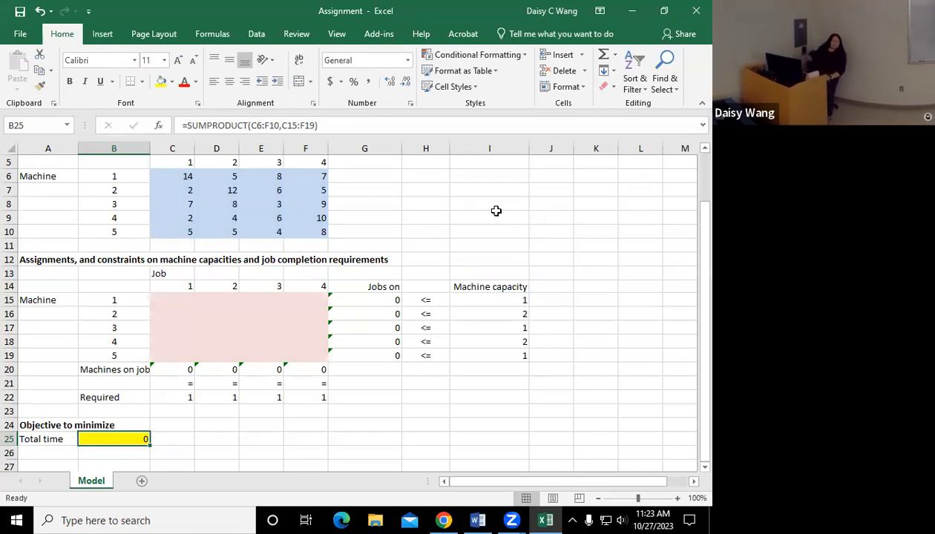
pyautogui.moveTo(495, 208)
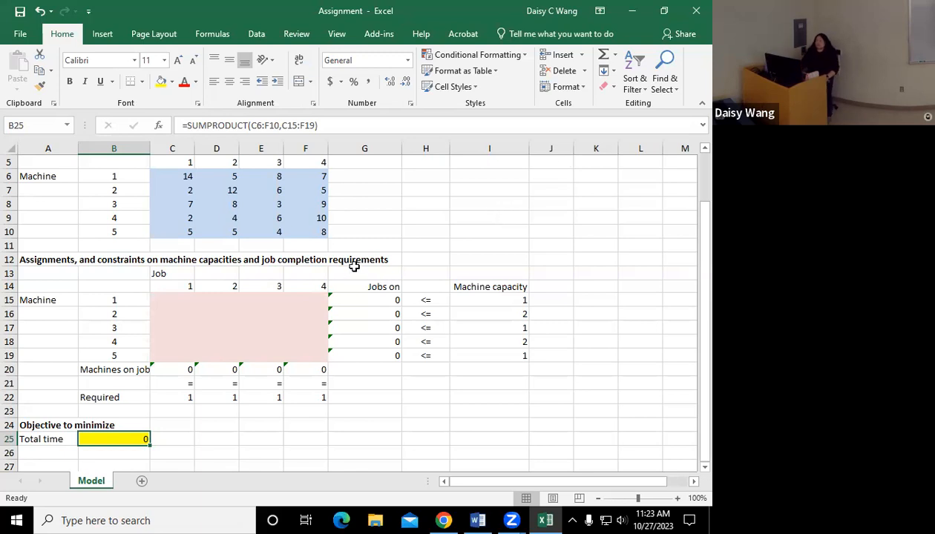
pyautogui.click(256, 33)
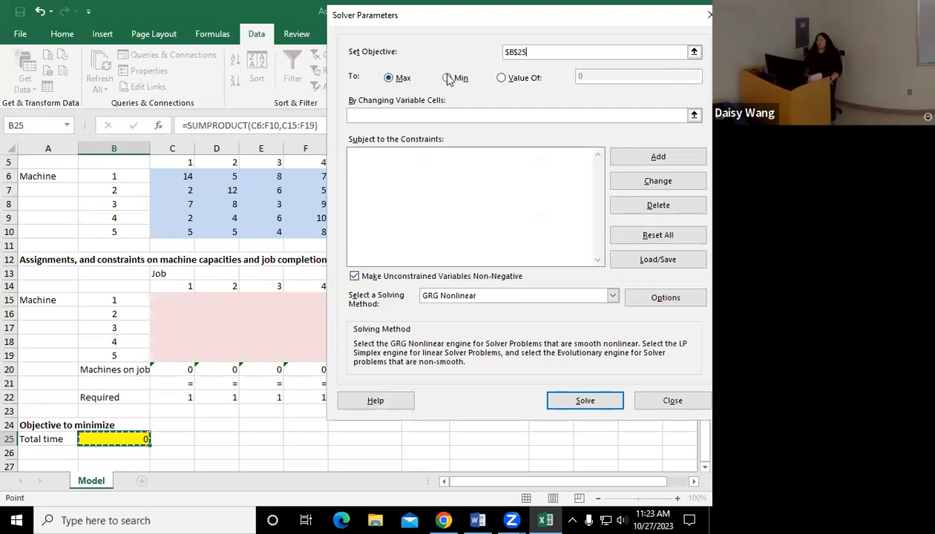
# Set Solver to Min with changing variable cells C15:F19, and begin a constraint.
pyautogui.click(445, 77)
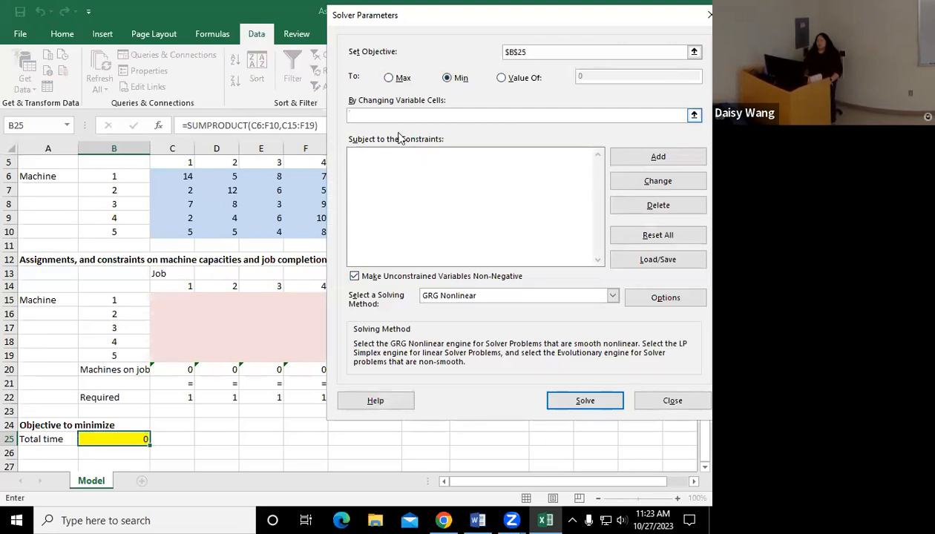
pyautogui.moveTo(172, 300); pyautogui.dragTo(171, 355)
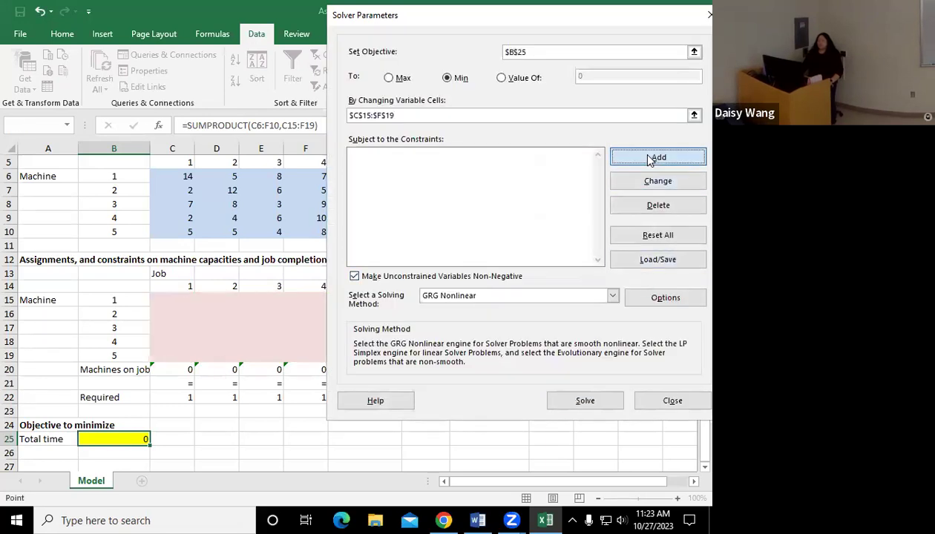
pyautogui.click(657, 157)
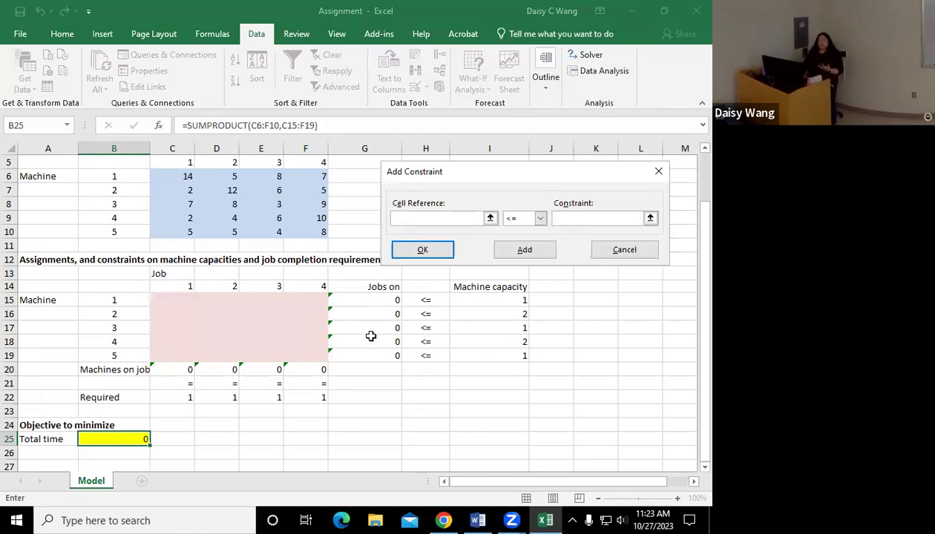
# Add the Solver constraint C20:F20 = C22:F22 so each job is covered.
pyautogui.moveTo(365, 300); pyautogui.dragTo(364, 355)
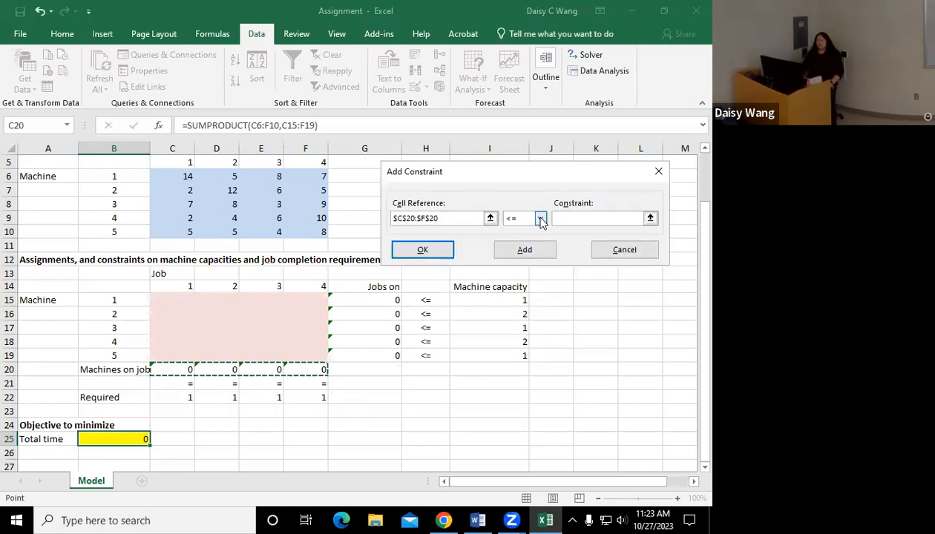
pyautogui.click(540, 217)
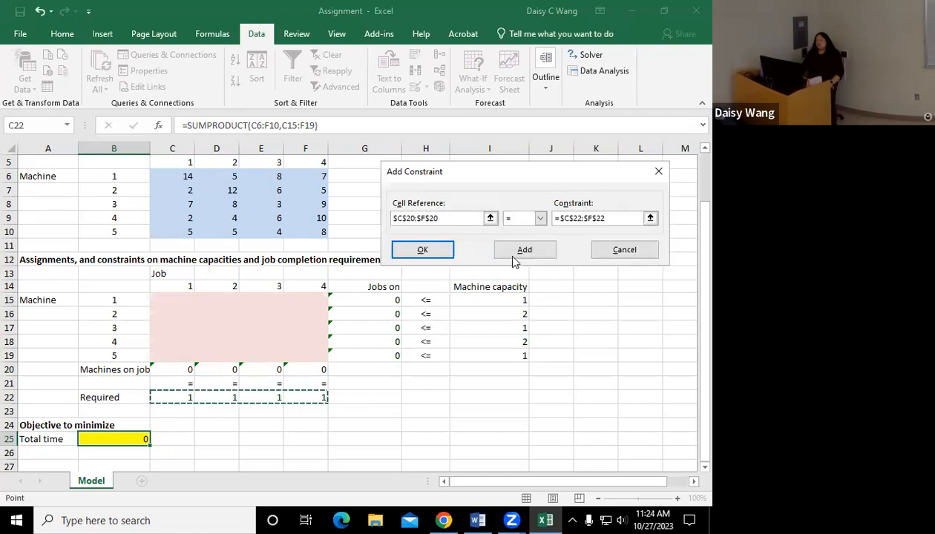
pyautogui.click(524, 250)
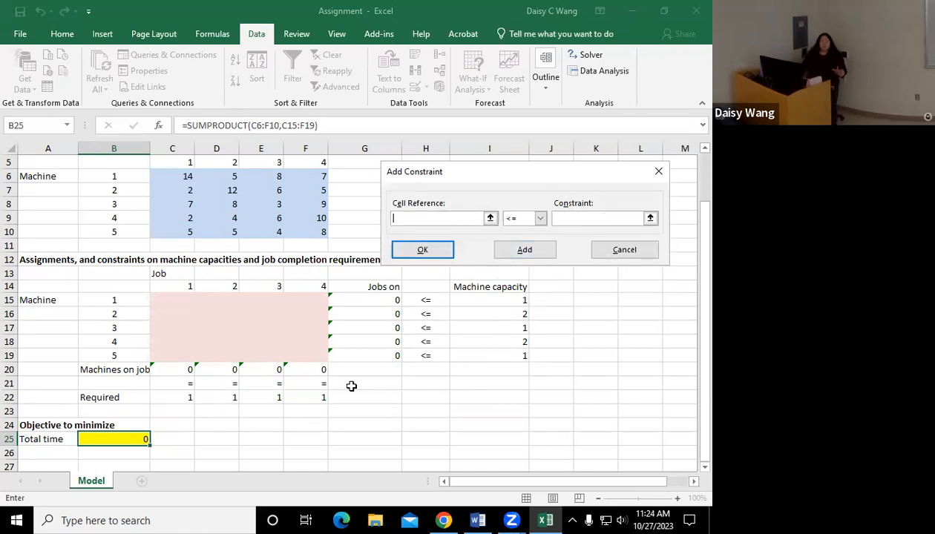
# Add a constraint making the assignment cells C15:F19 binary (bin).
pyautogui.moveTo(172, 299); pyautogui.dragTo(172, 355)
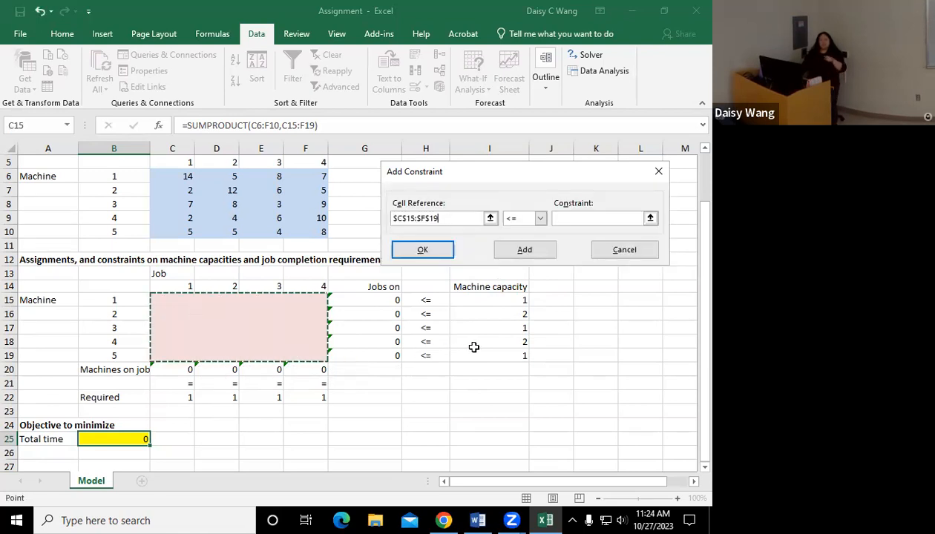
pyautogui.moveTo(480, 346)
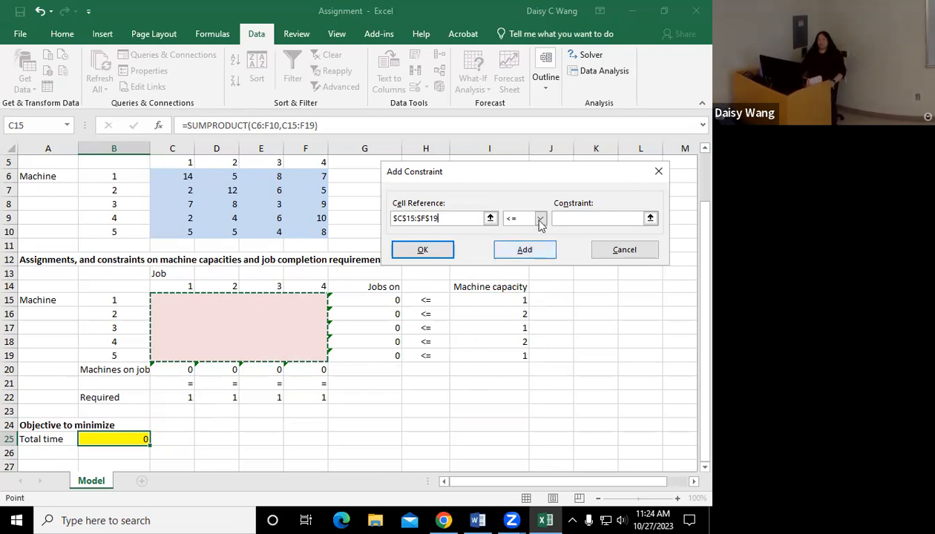
pyautogui.click(539, 218)
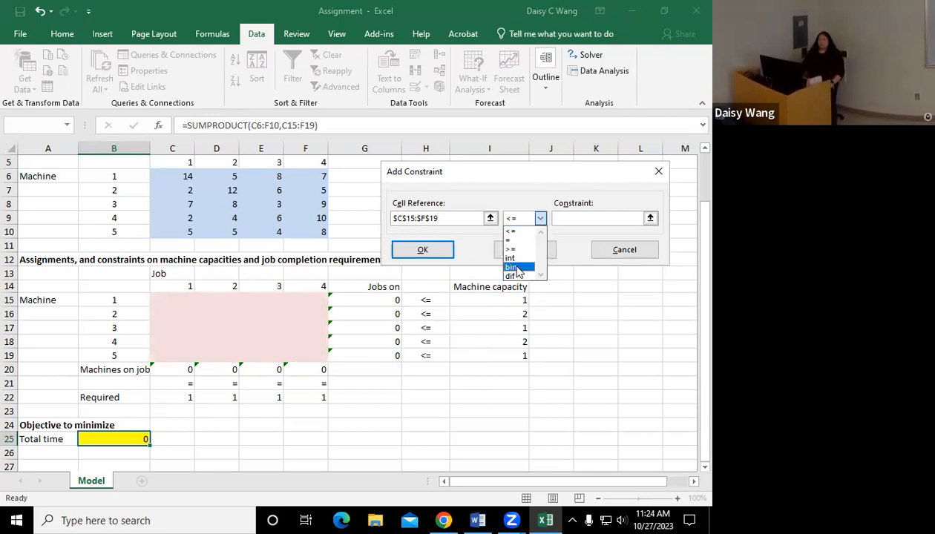
pyautogui.click(511, 266)
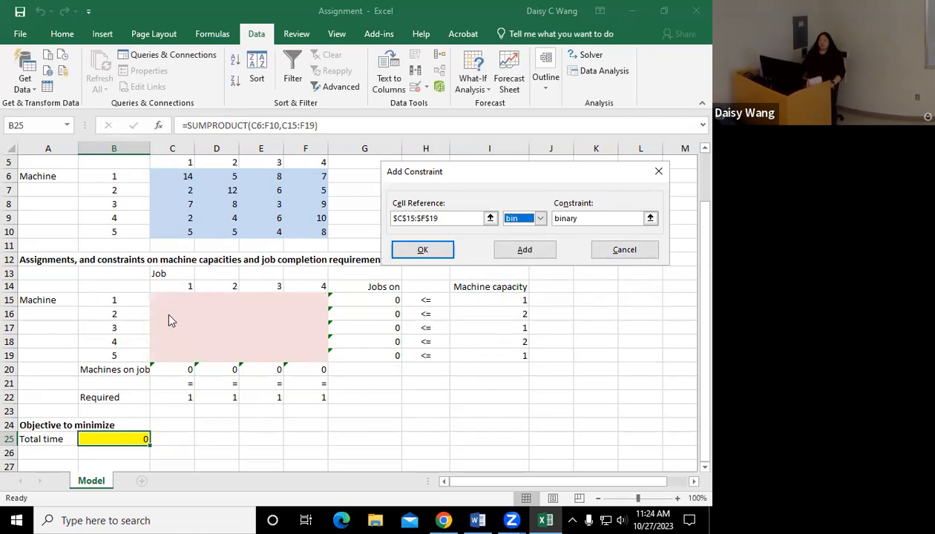
pyautogui.moveTo(421, 384)
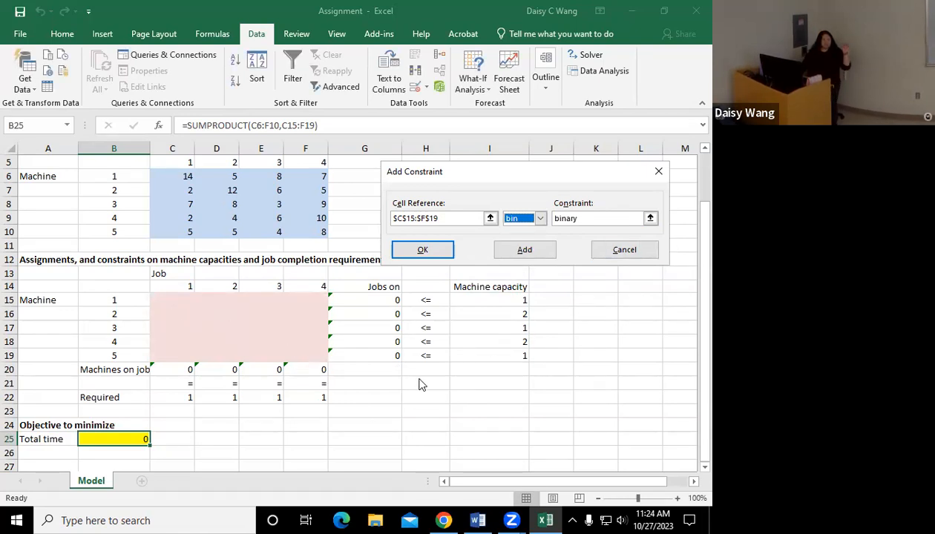
pyautogui.moveTo(402, 390)
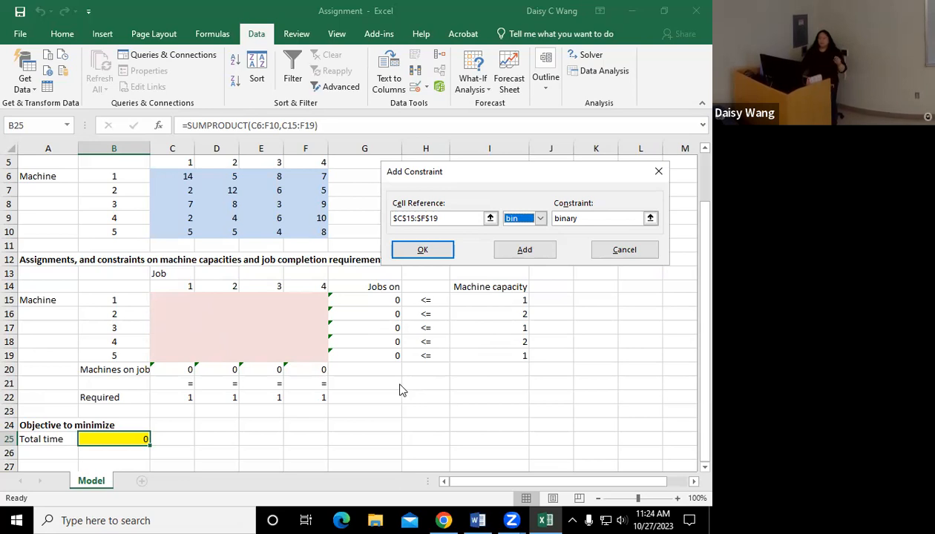
pyautogui.moveTo(406, 390)
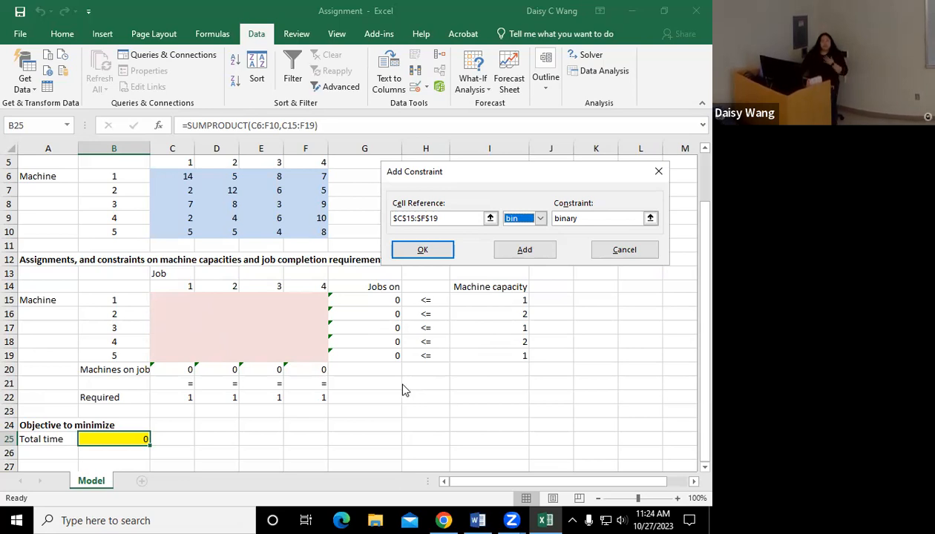
pyautogui.moveTo(430, 303)
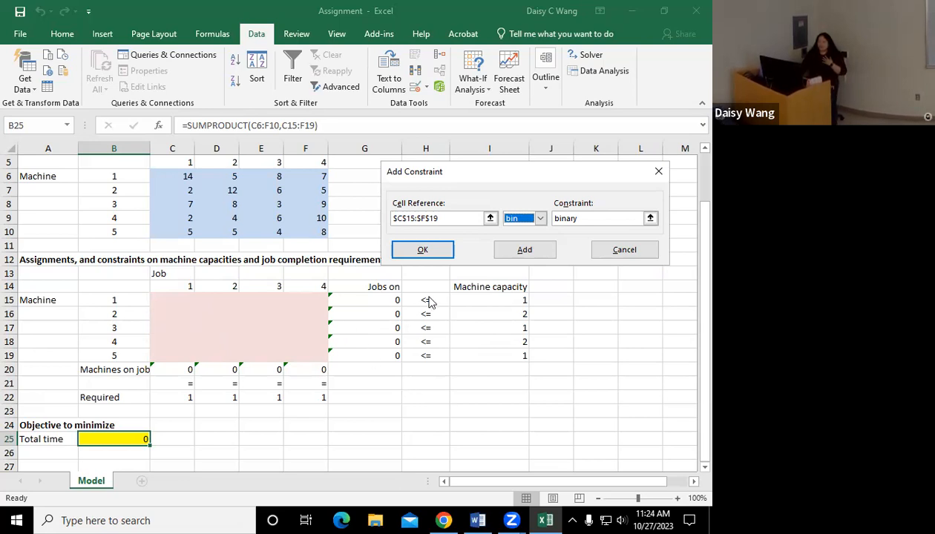
pyautogui.moveTo(419, 349)
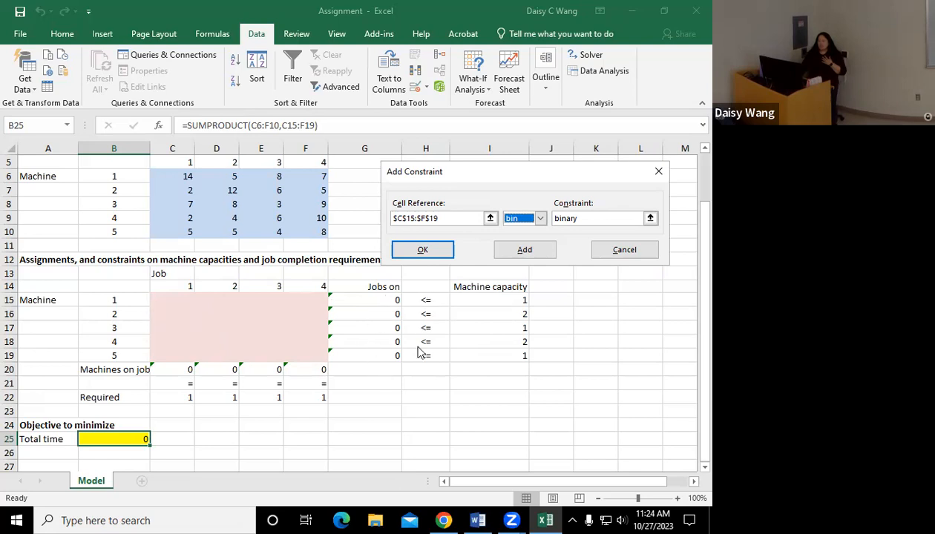
pyautogui.moveTo(522, 359)
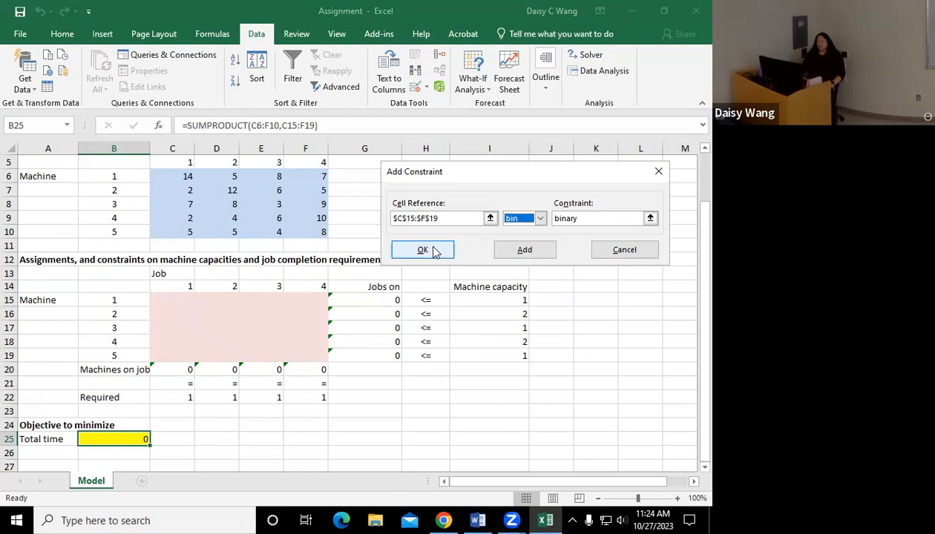
pyautogui.click(422, 249)
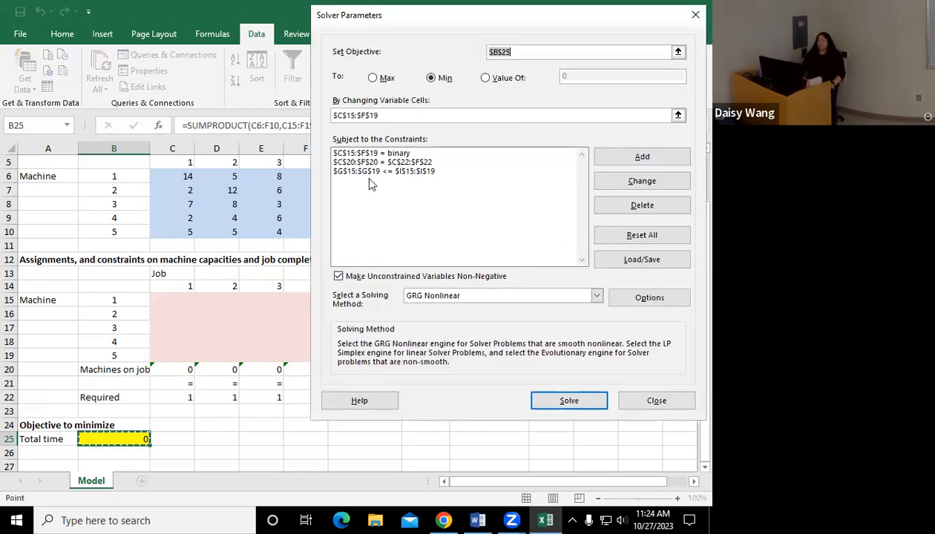
pyautogui.moveTo(346, 181)
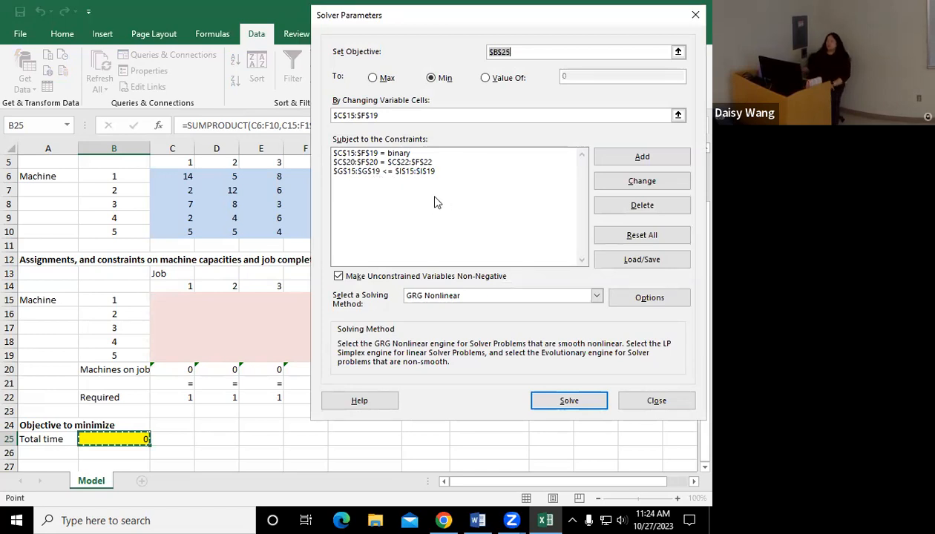
pyautogui.moveTo(421, 172)
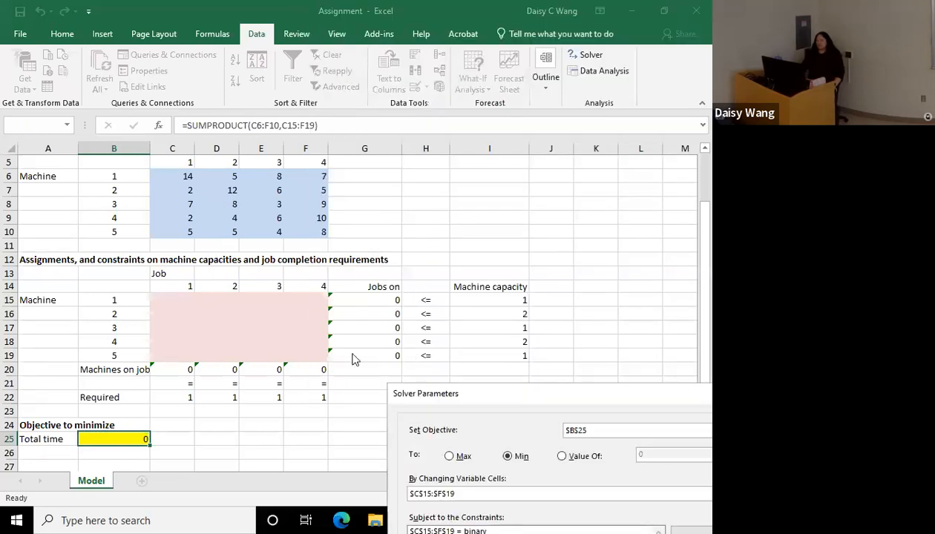
pyautogui.moveTo(345, 385)
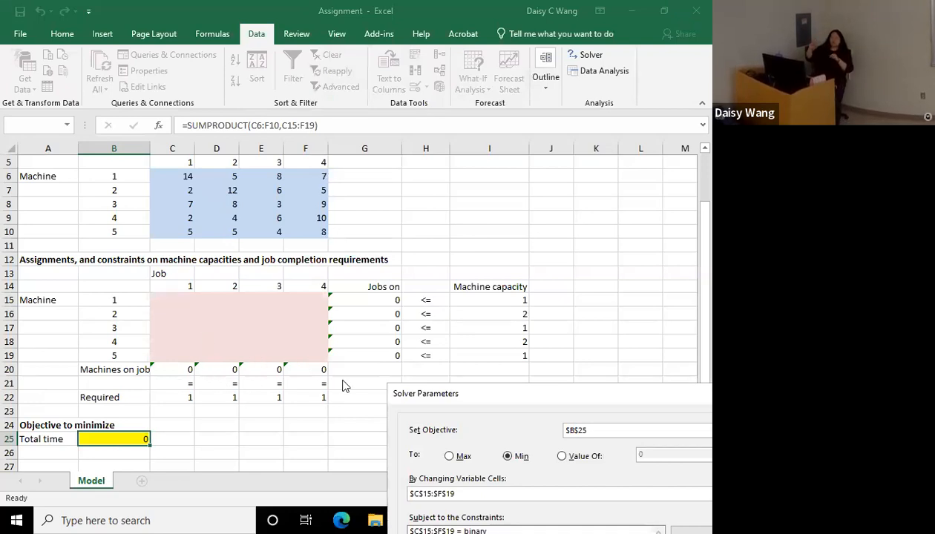
pyautogui.moveTo(545, 465)
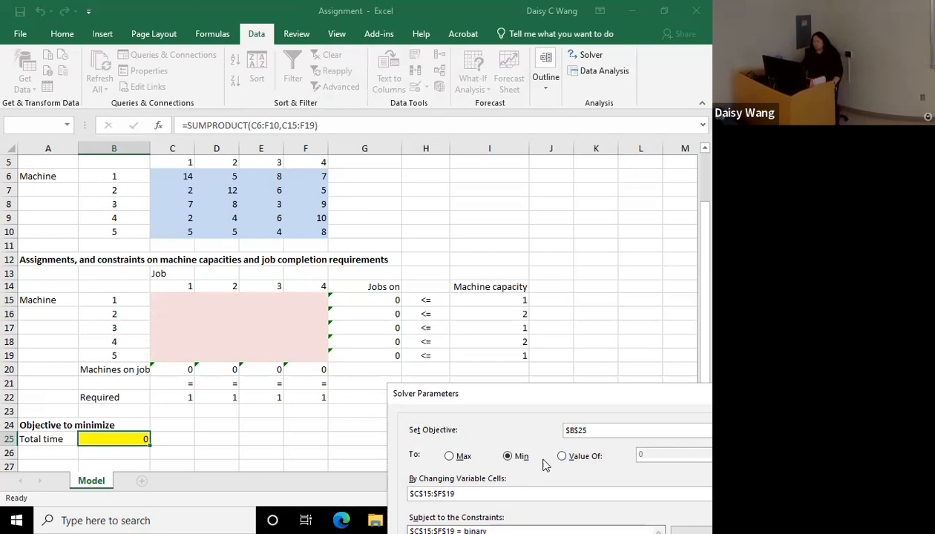
pyautogui.moveTo(526, 407)
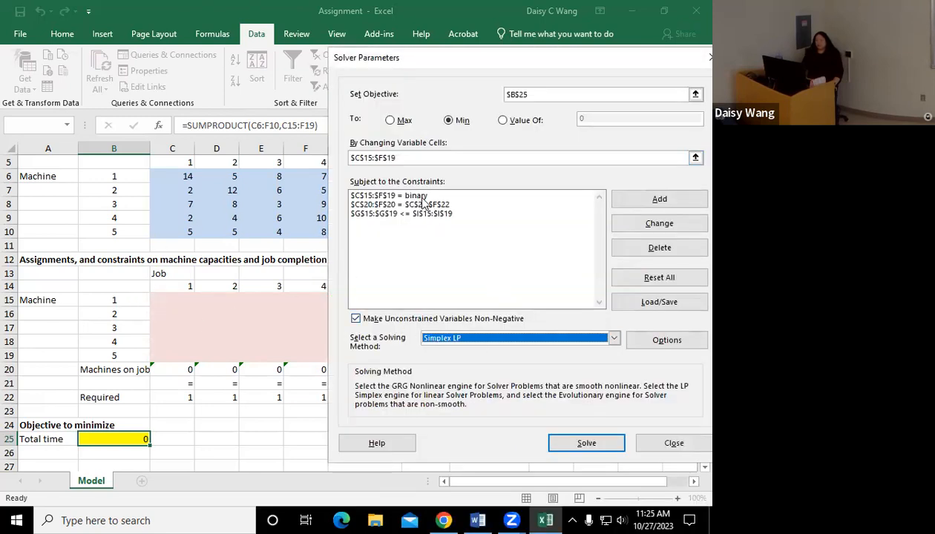
pyautogui.moveTo(289, 322)
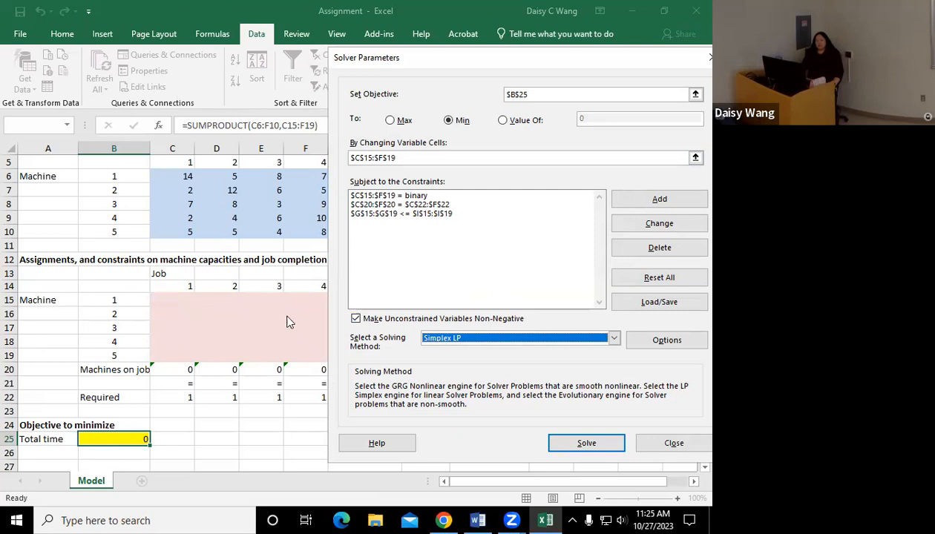
pyautogui.moveTo(251, 382)
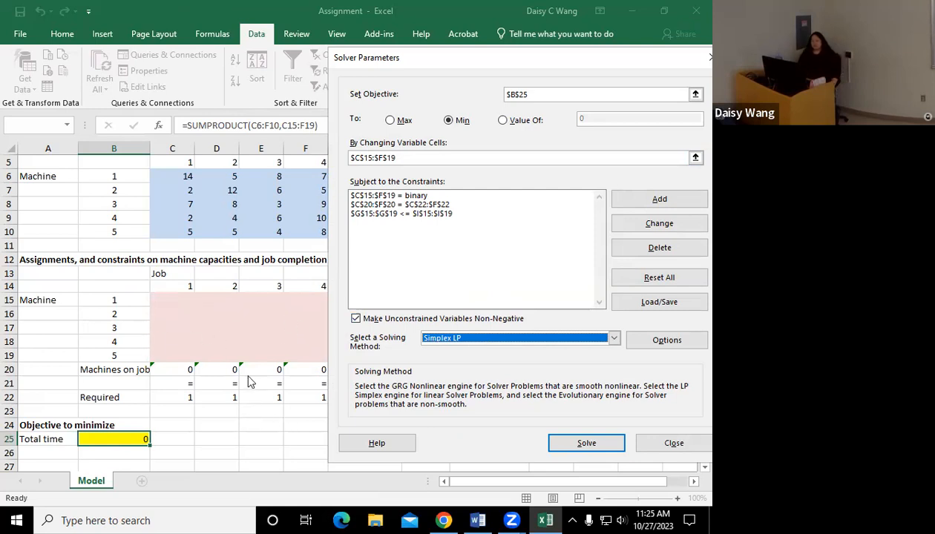
pyautogui.moveTo(225, 374)
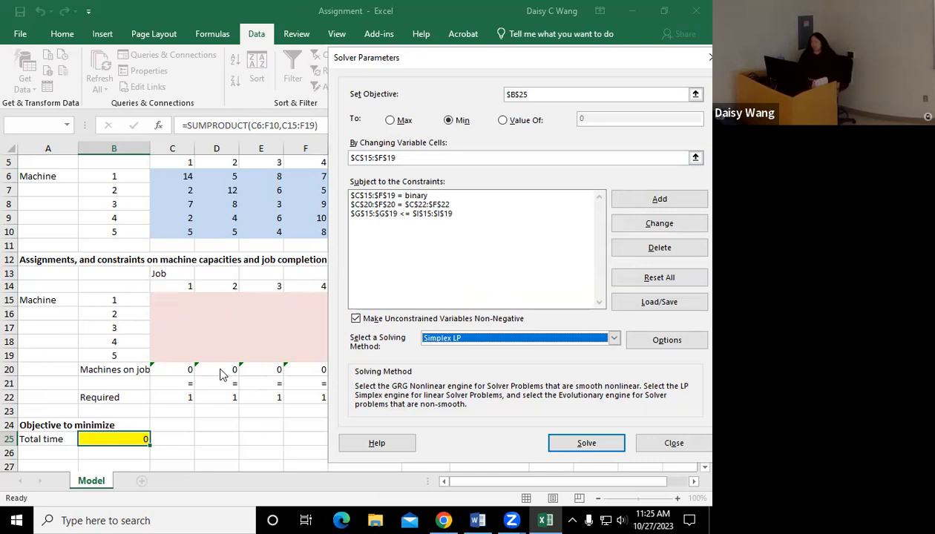
pyautogui.moveTo(407, 170)
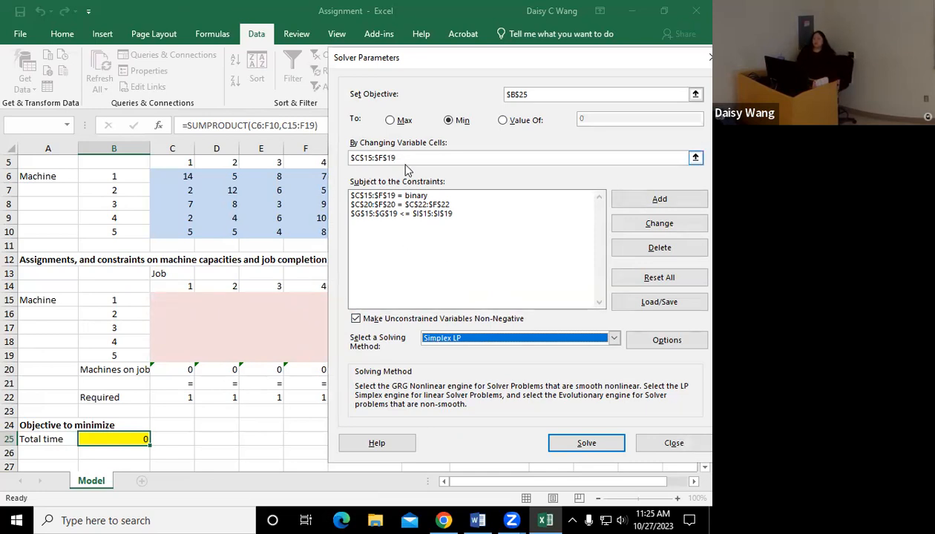
pyautogui.moveTo(232, 355)
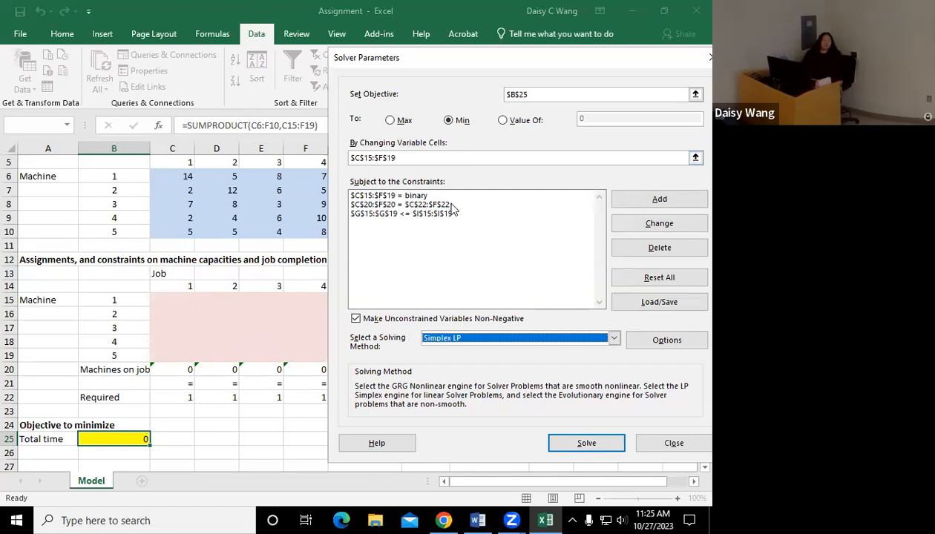
pyautogui.moveTo(526, 235)
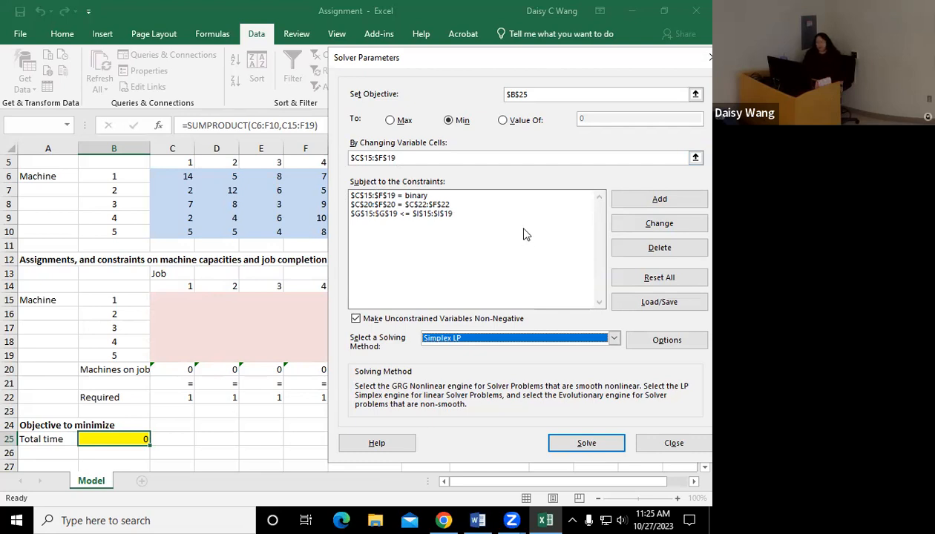
pyautogui.moveTo(536, 200)
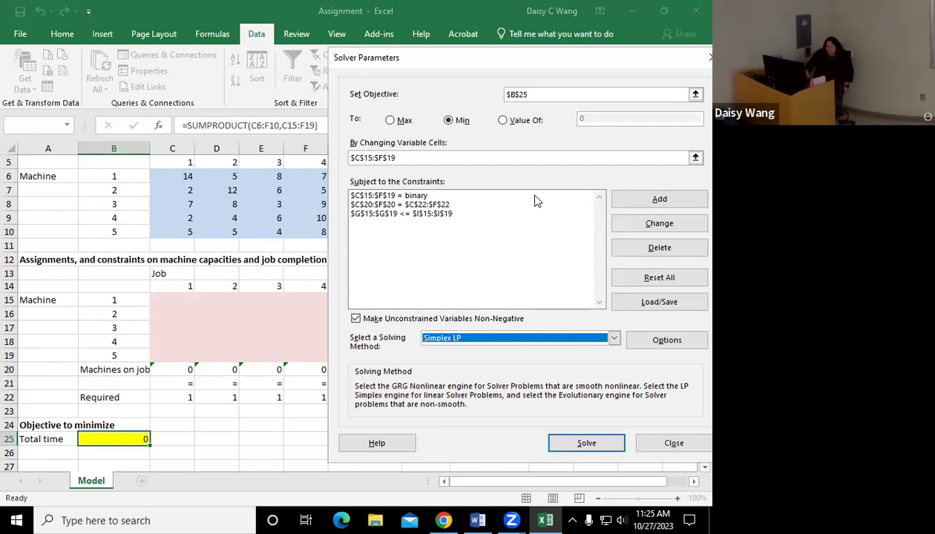
pyautogui.moveTo(511, 177)
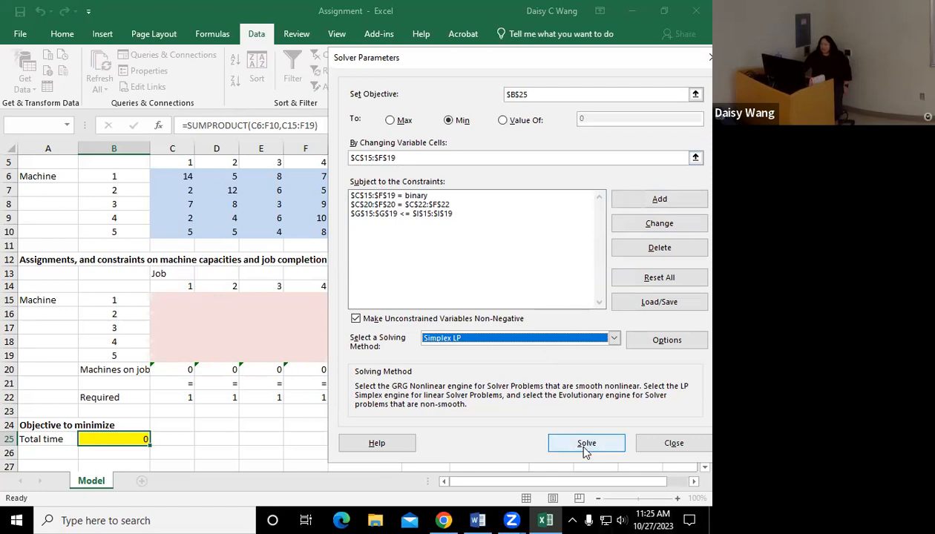
# Run Solver and keep the solution, giving minimum total time 14 in B25.
pyautogui.click(587, 443)
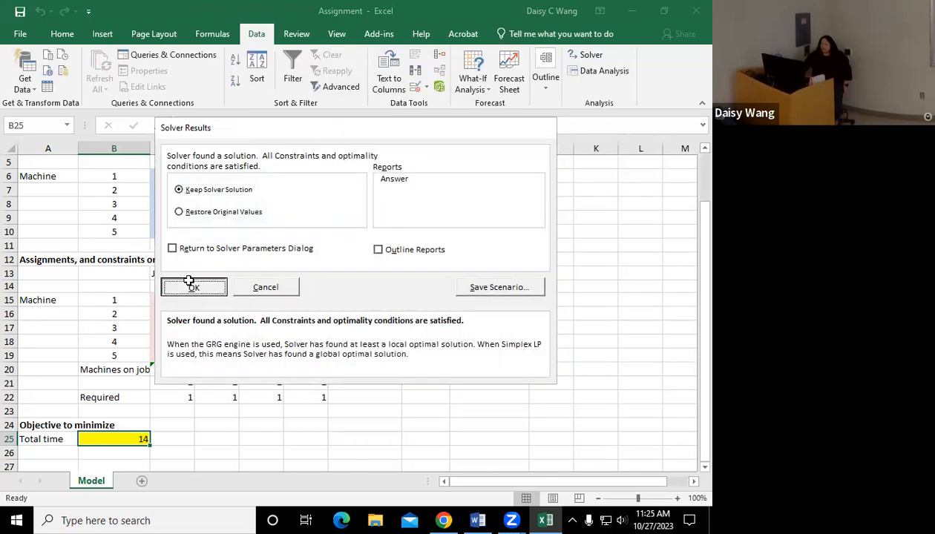
pyautogui.click(193, 286)
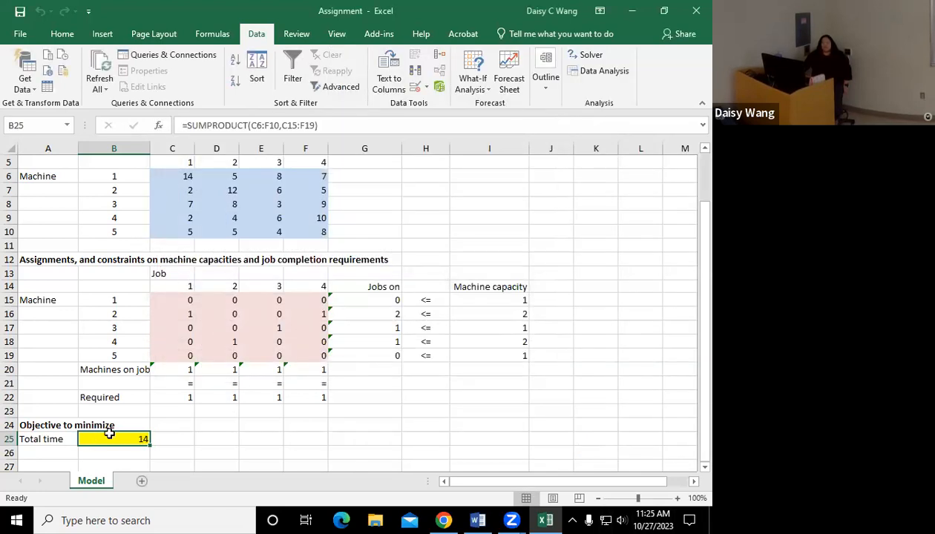
pyautogui.moveTo(217, 423)
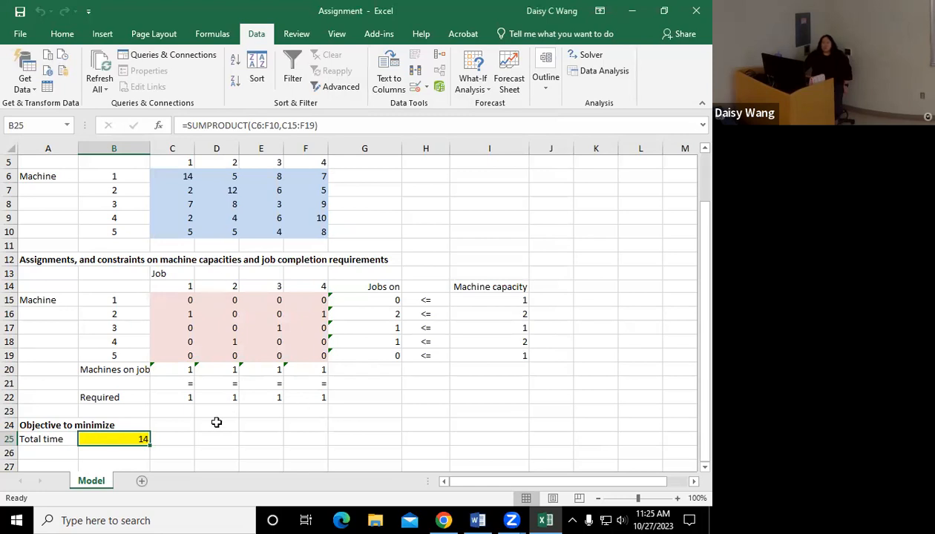
pyautogui.moveTo(134, 367)
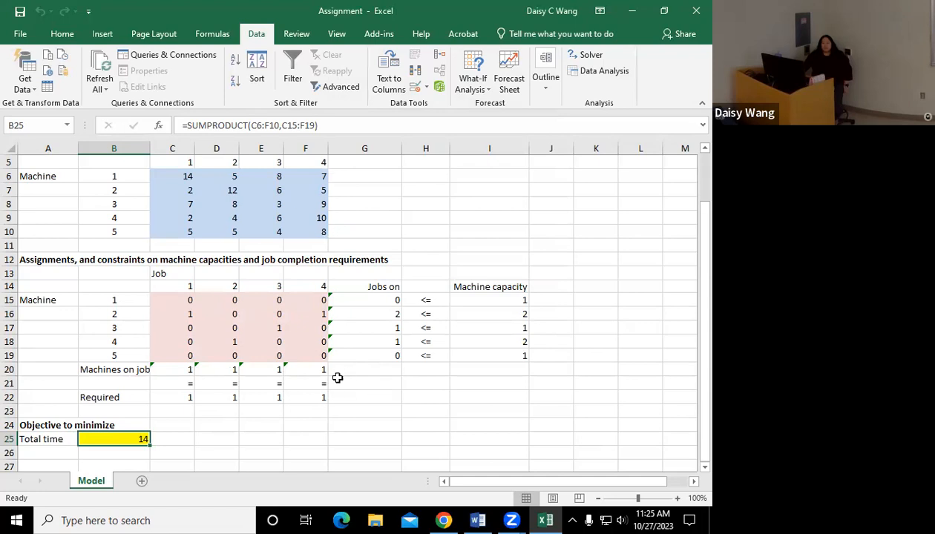
pyautogui.moveTo(333, 432)
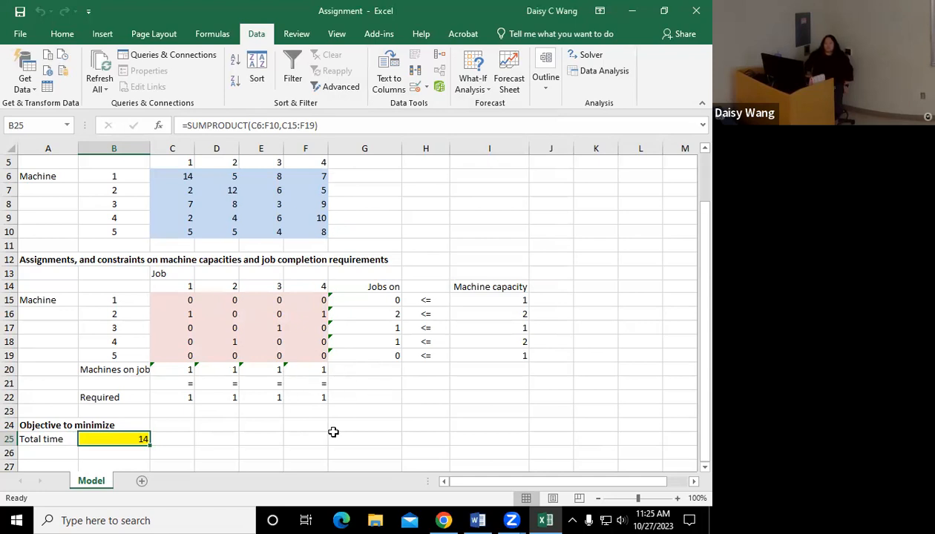
pyautogui.moveTo(224, 360)
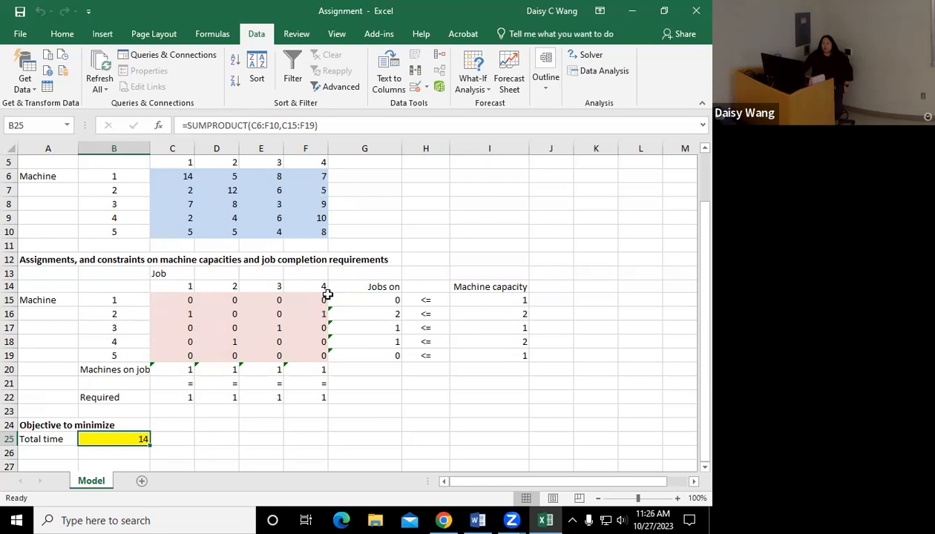
pyautogui.moveTo(307, 315)
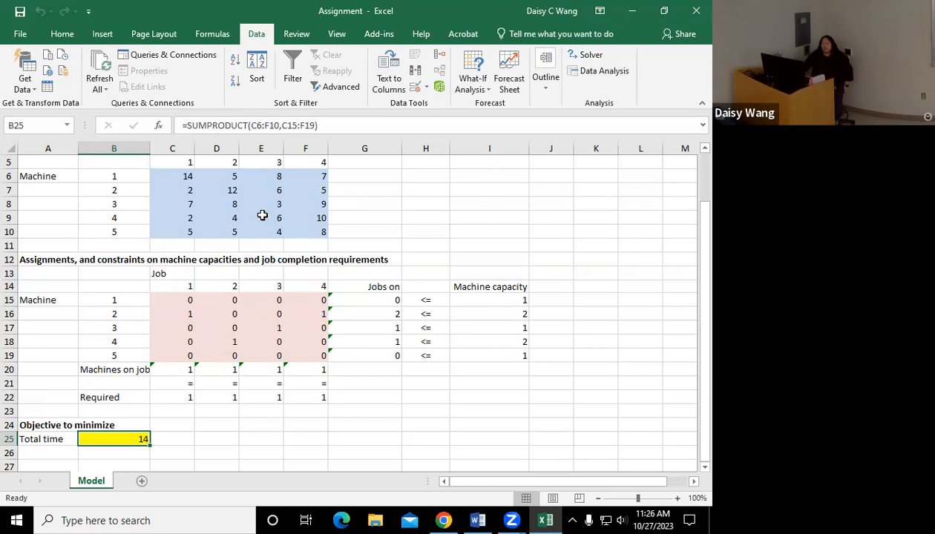
pyautogui.moveTo(279, 208)
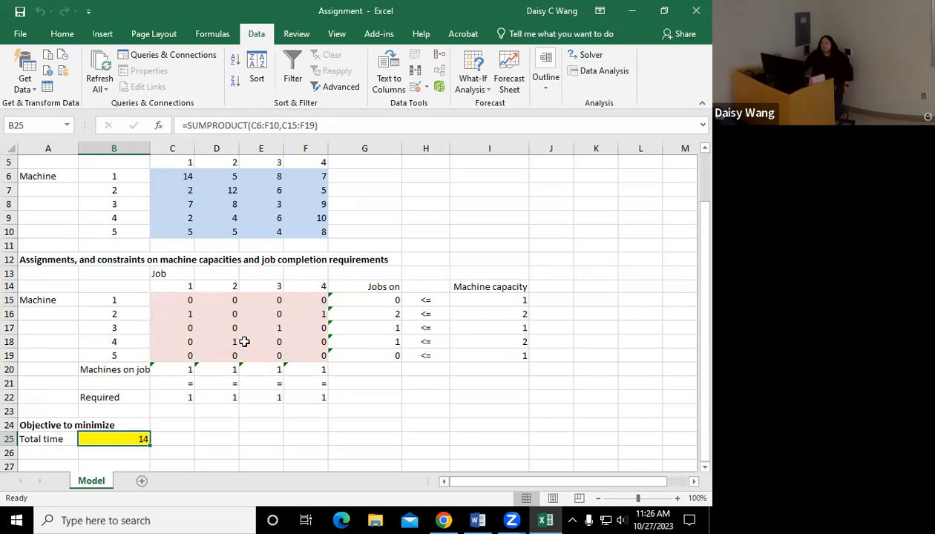
pyautogui.moveTo(234, 346)
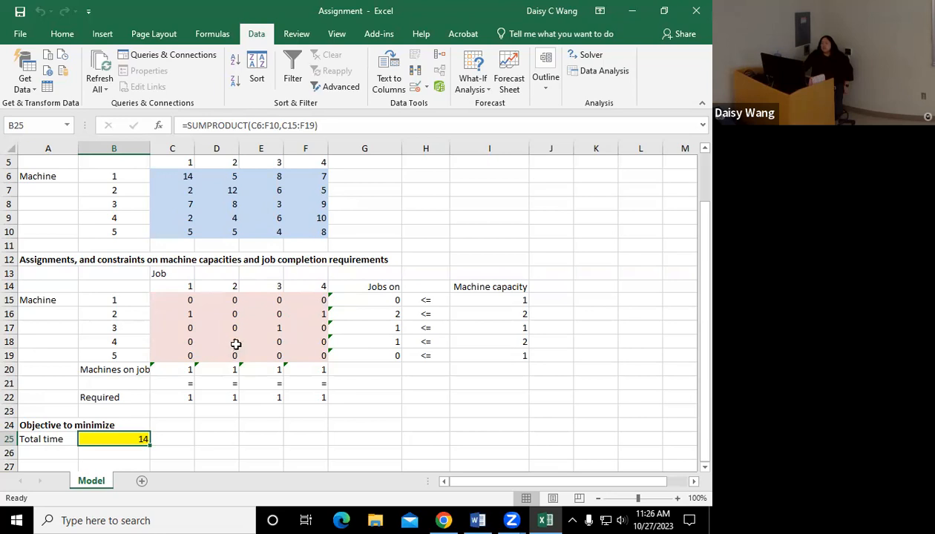
pyautogui.moveTo(226, 357)
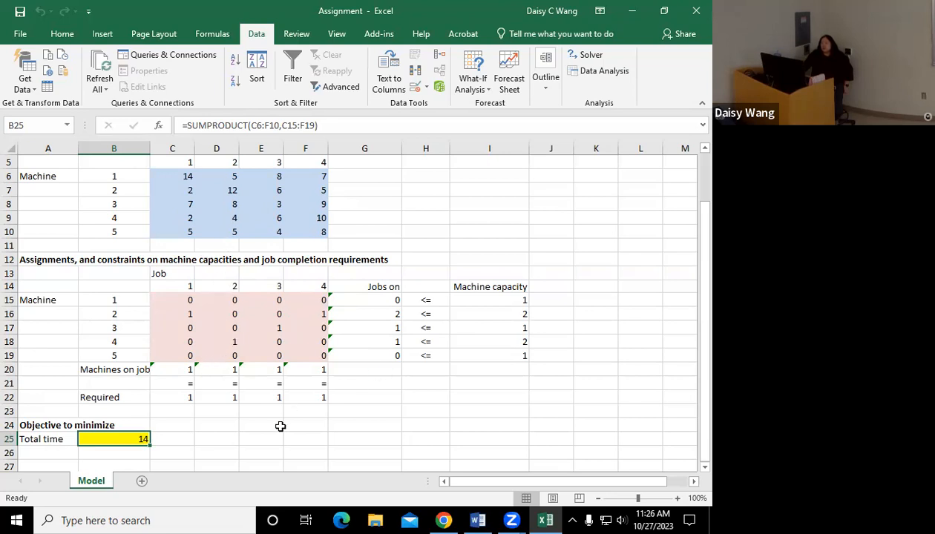
pyautogui.moveTo(228, 417)
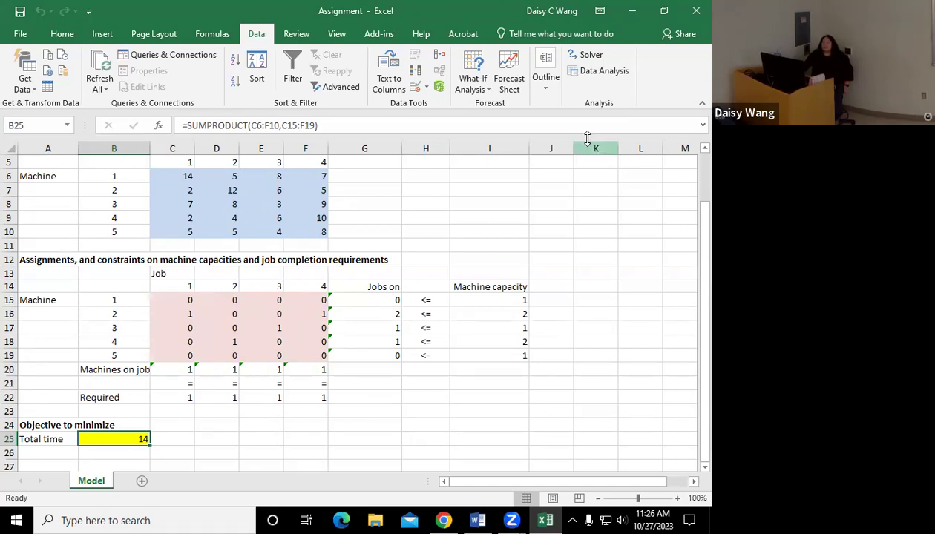
pyautogui.click(585, 54)
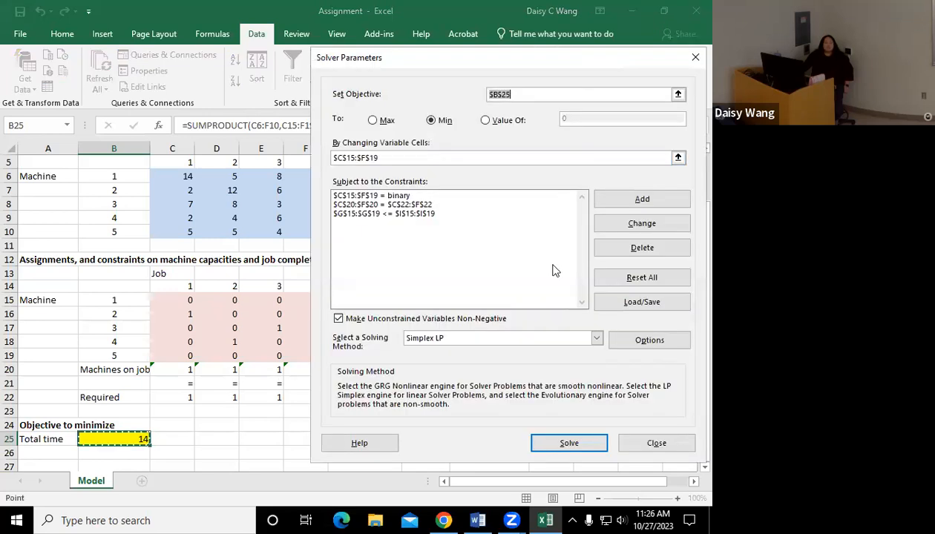
pyautogui.moveTo(550, 312)
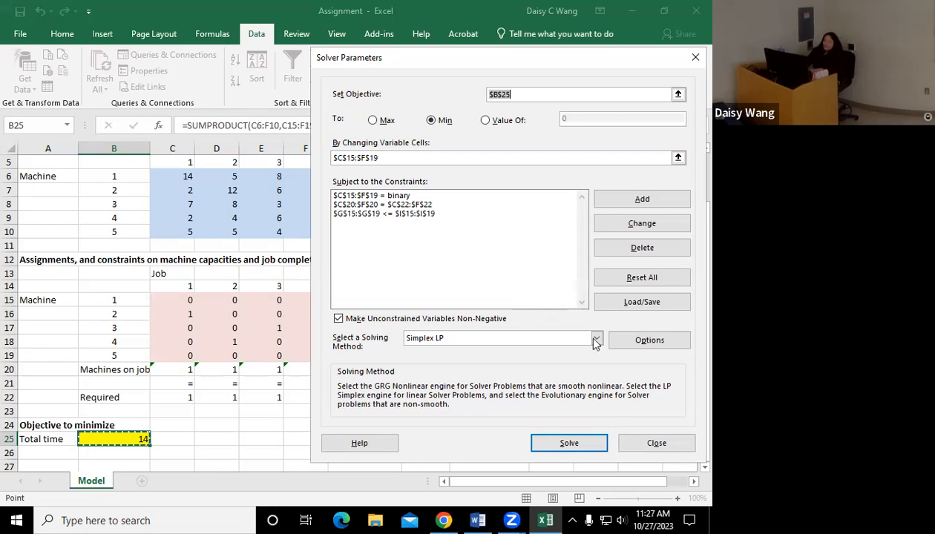
pyautogui.click(656, 443)
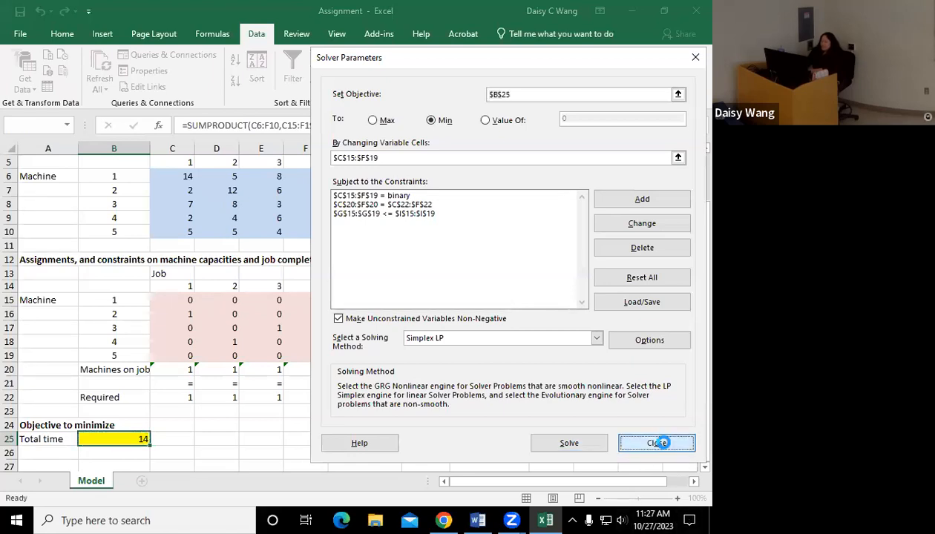
pyautogui.click(657, 443)
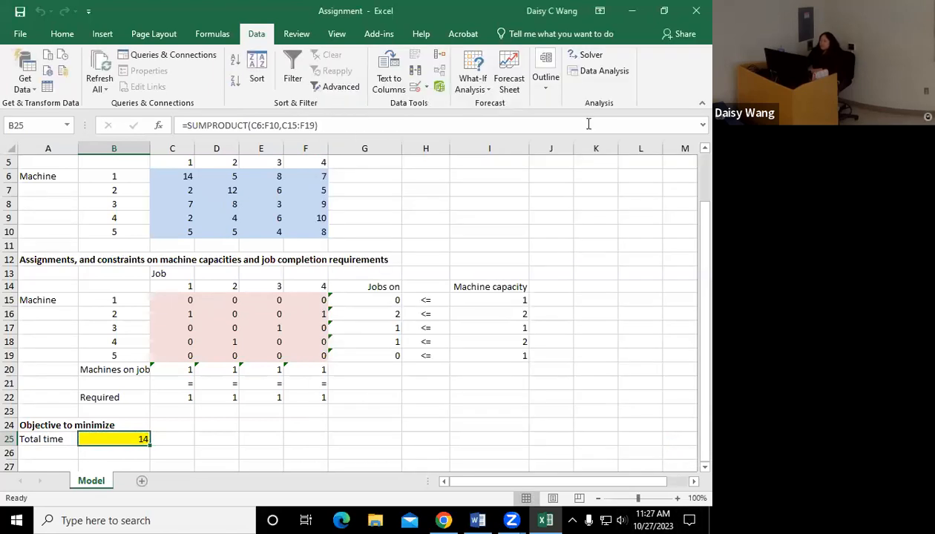
pyautogui.moveTo(398, 506)
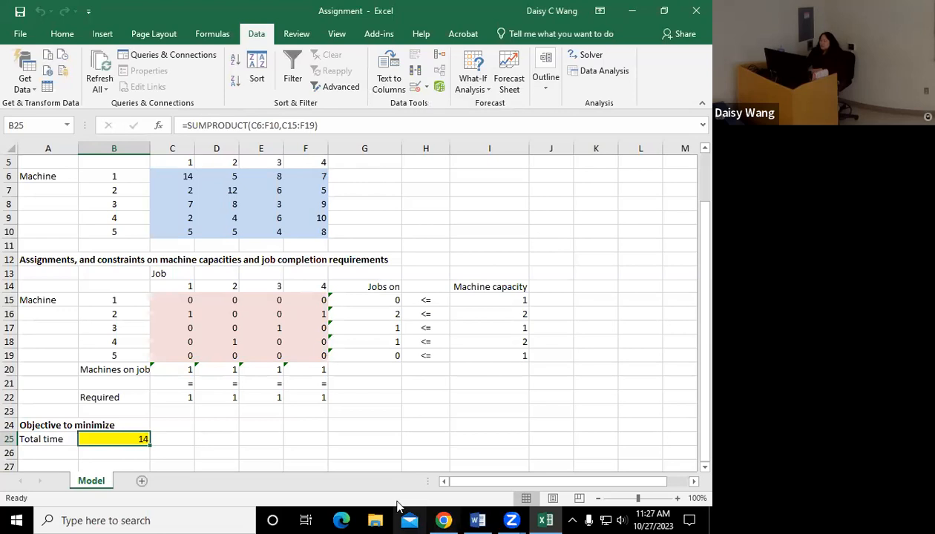